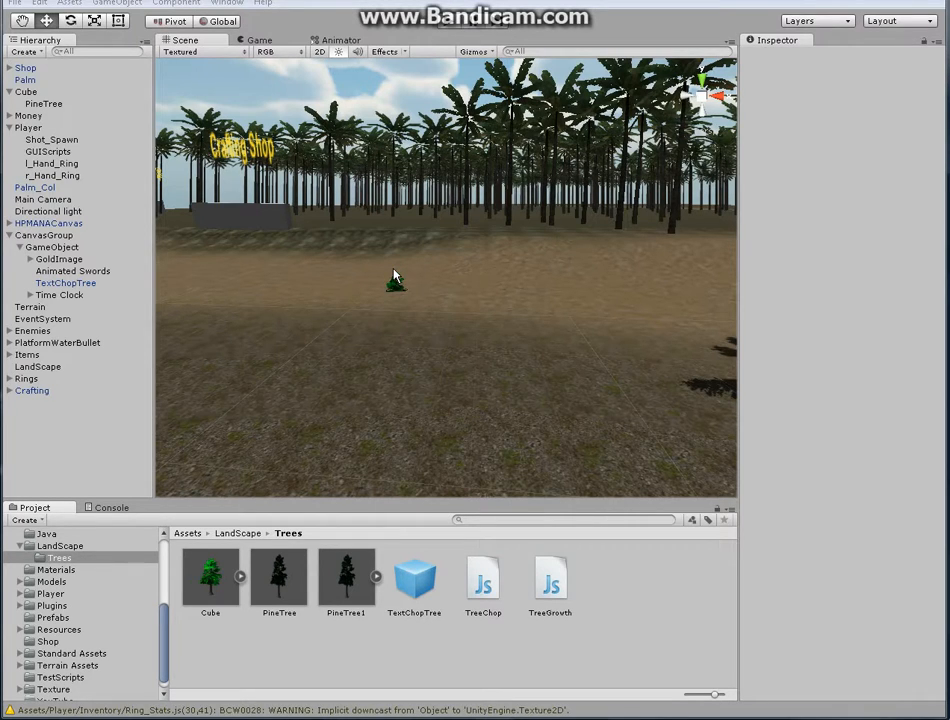
mouse_move(382, 338)
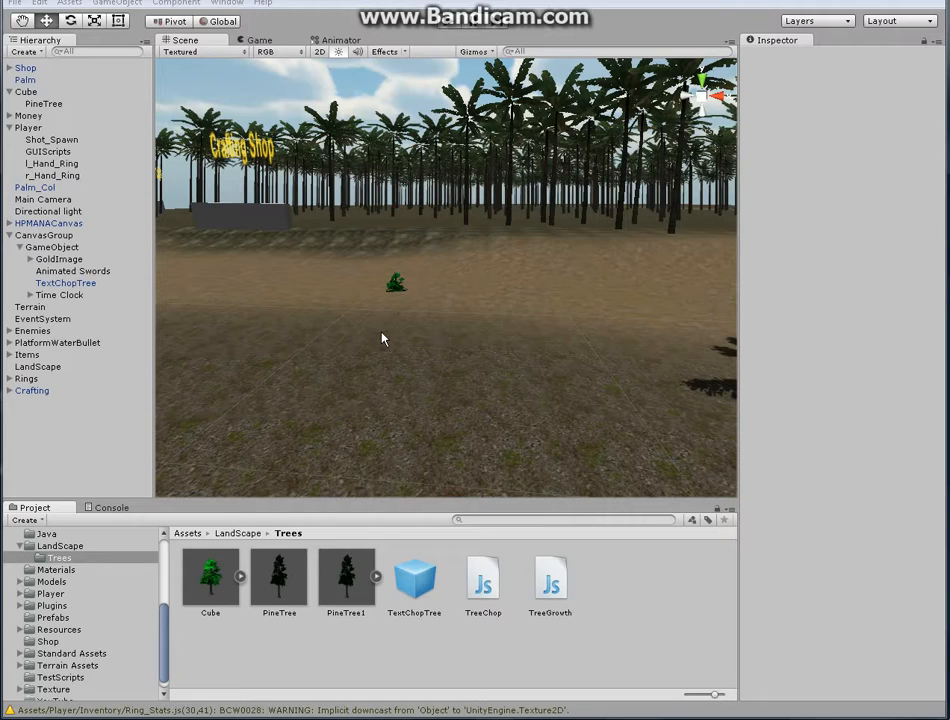
mouse_move(338, 205)
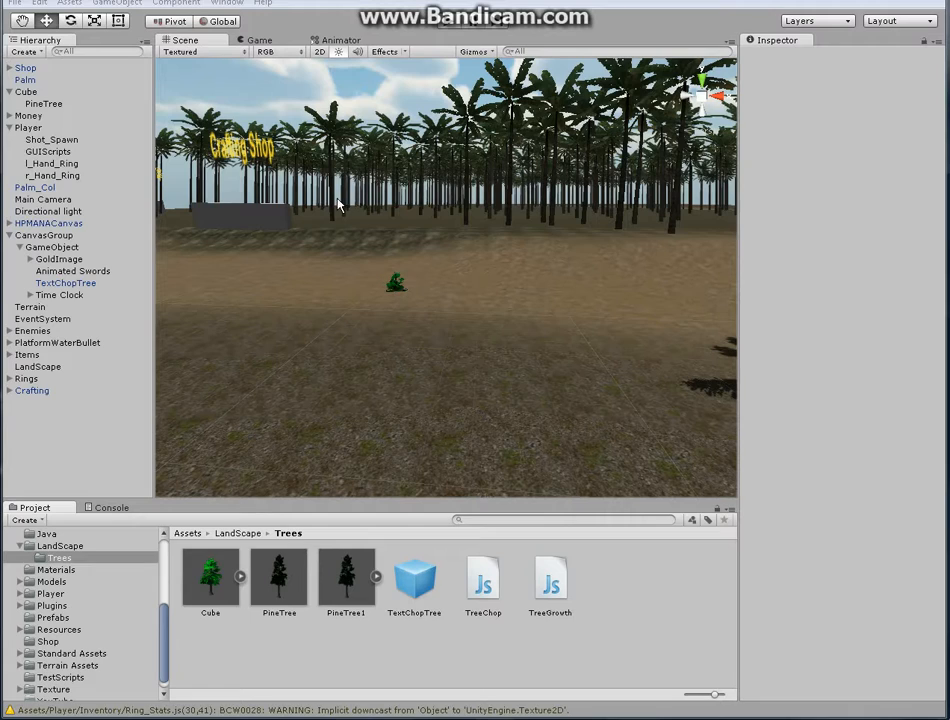
mouse_move(340, 212)
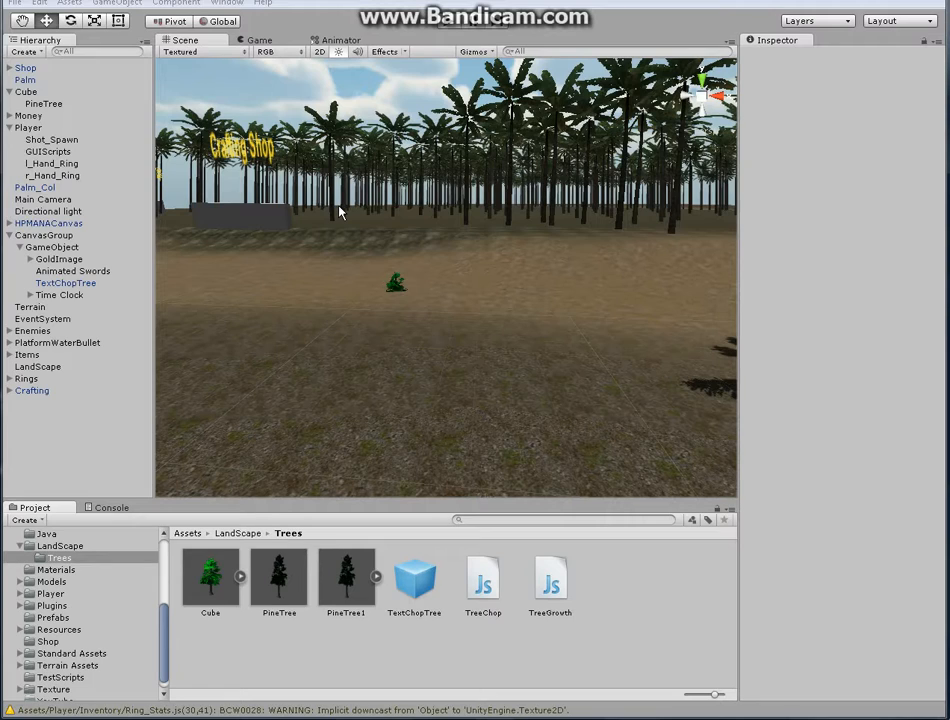
mouse_move(408, 104)
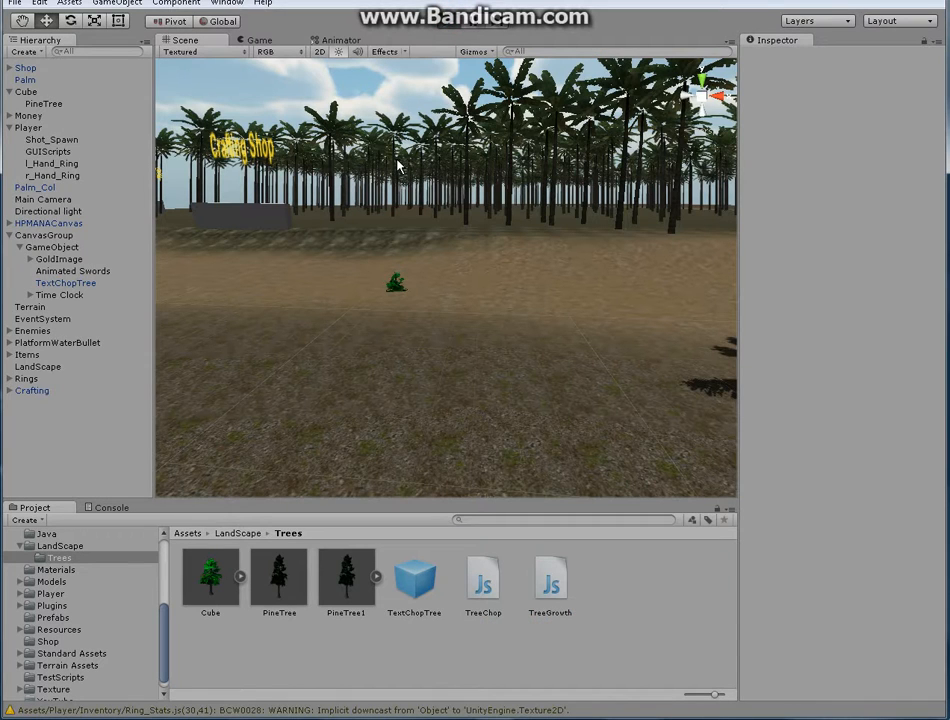
mouse_move(378, 250)
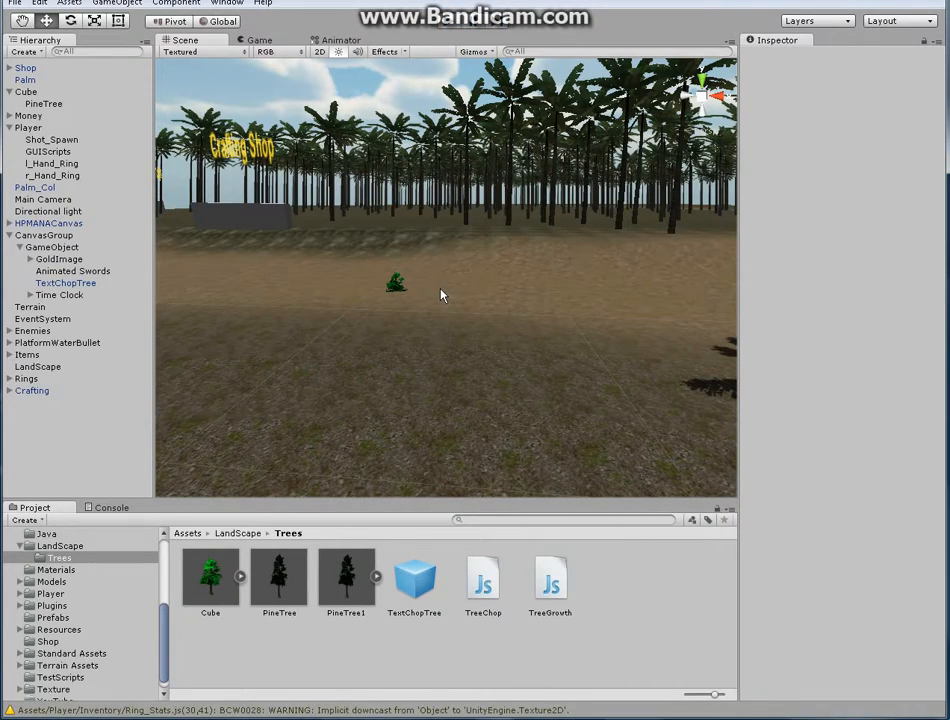
mouse_move(355, 278)
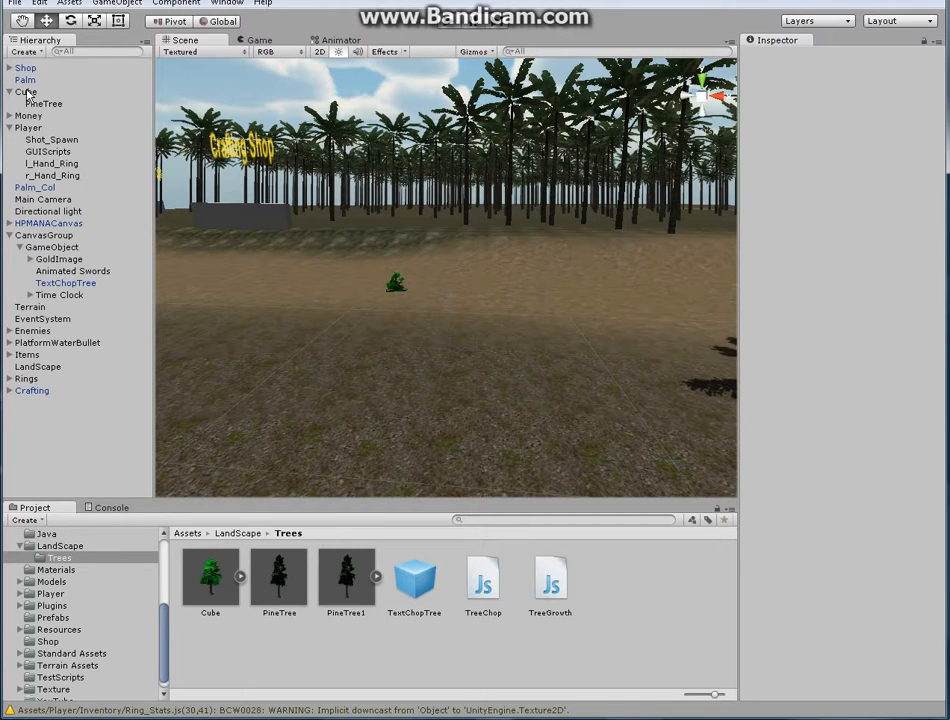
Check PineTree's Tree Growth script, then return to Cube's trigger collider and Tree Chop script
click(25, 91)
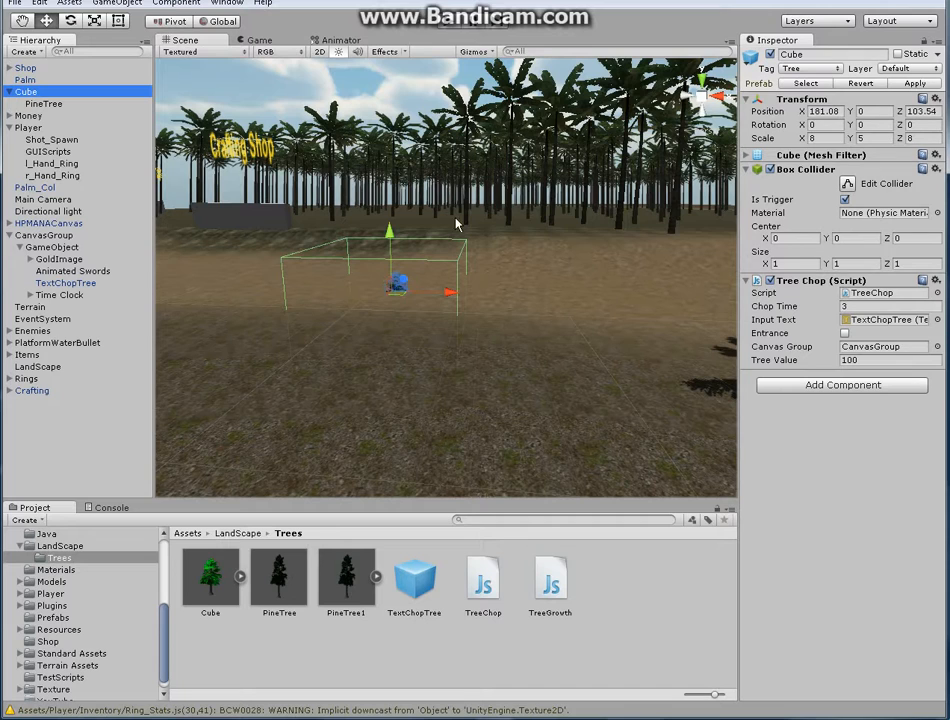
click(43, 103)
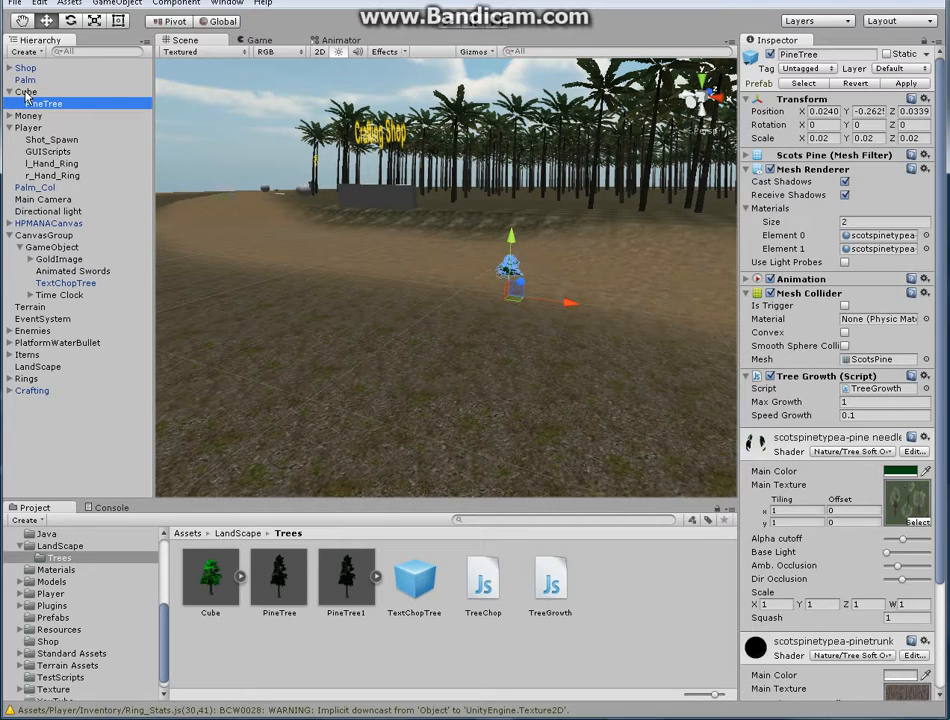
click(26, 92)
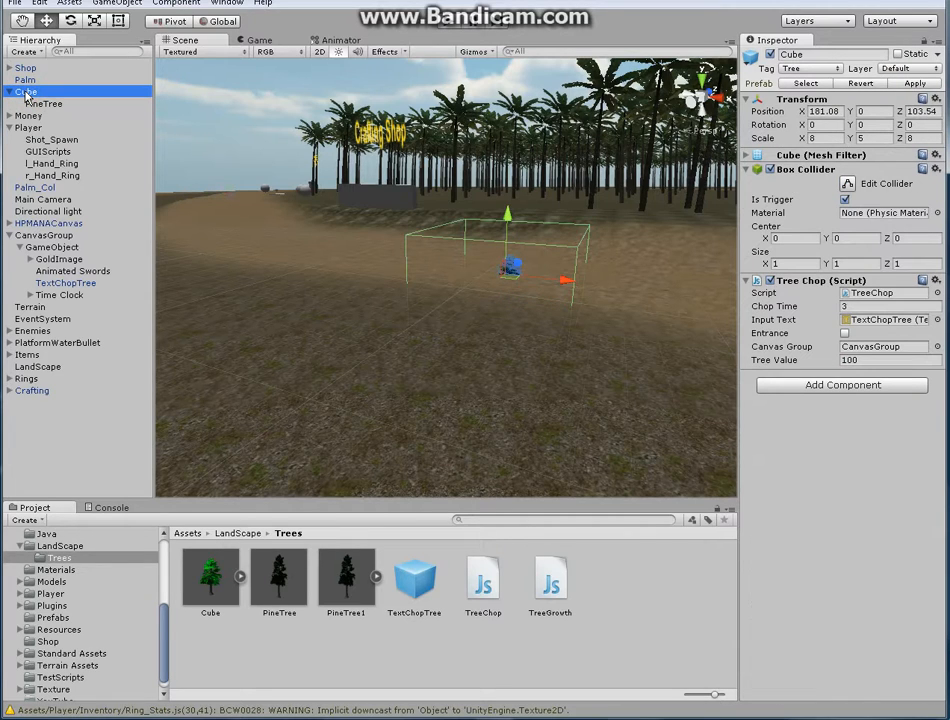
Add a child 3D cube under Cube, remove its Mesh Renderer, and tick Is Trigger
right_click(26, 92)
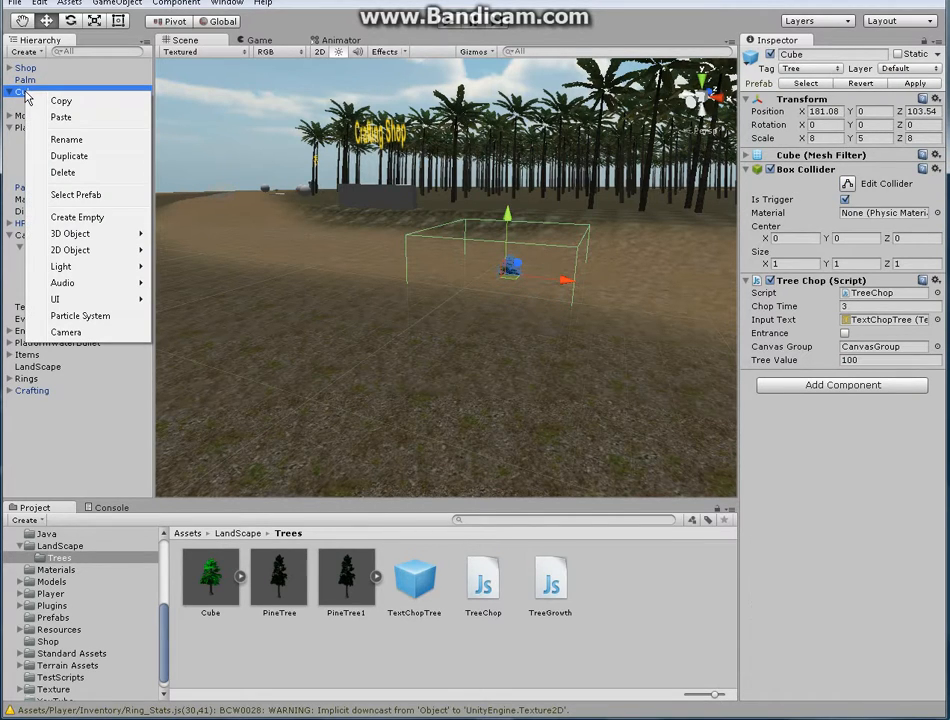
mouse_move(70, 250)
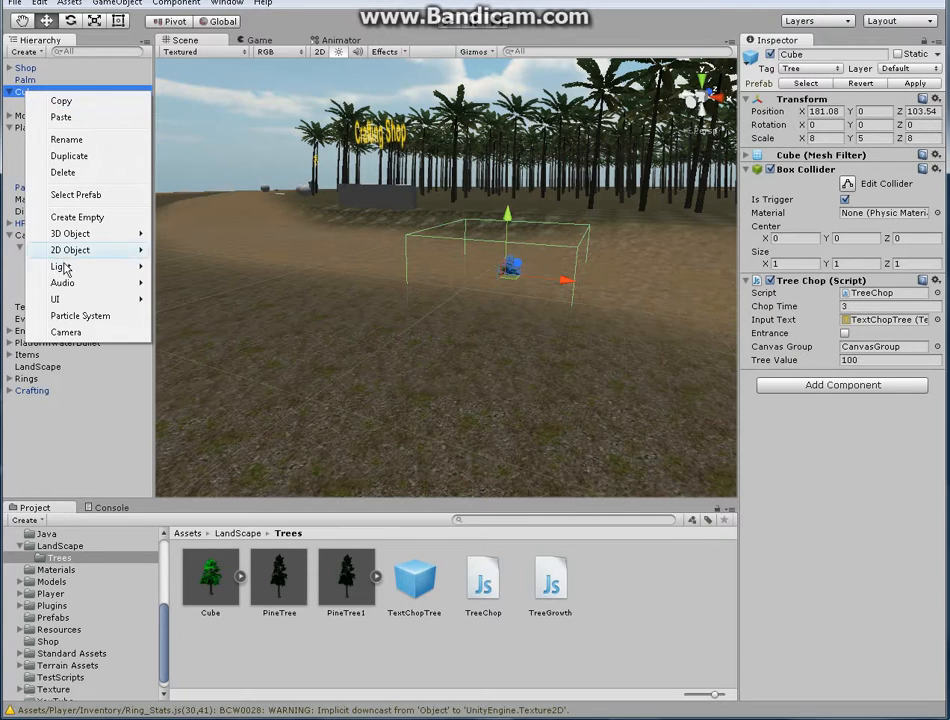
mouse_move(55, 299)
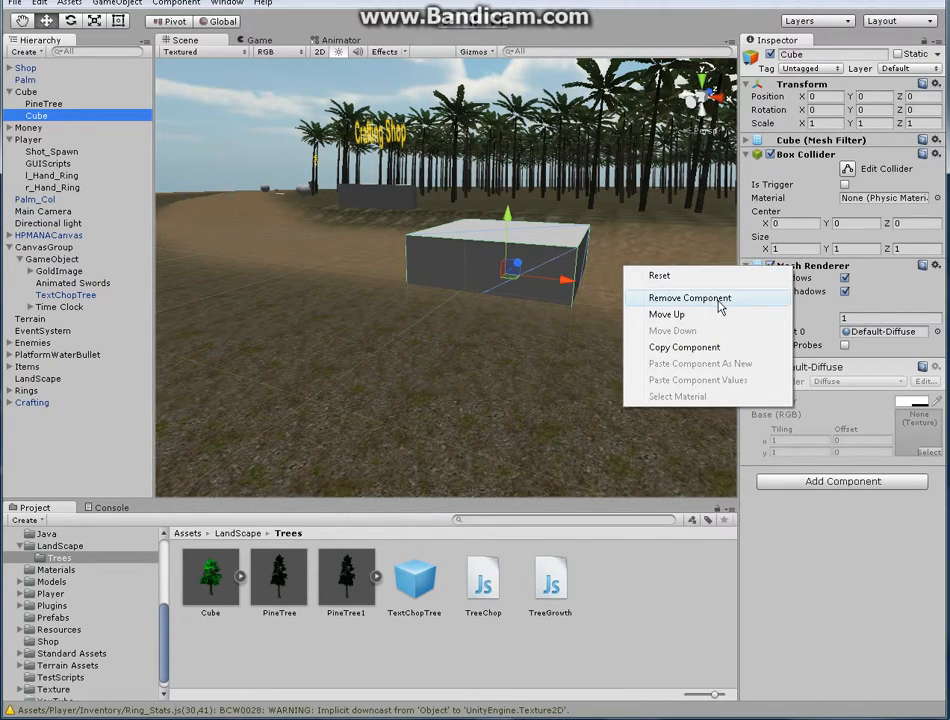
click(689, 298)
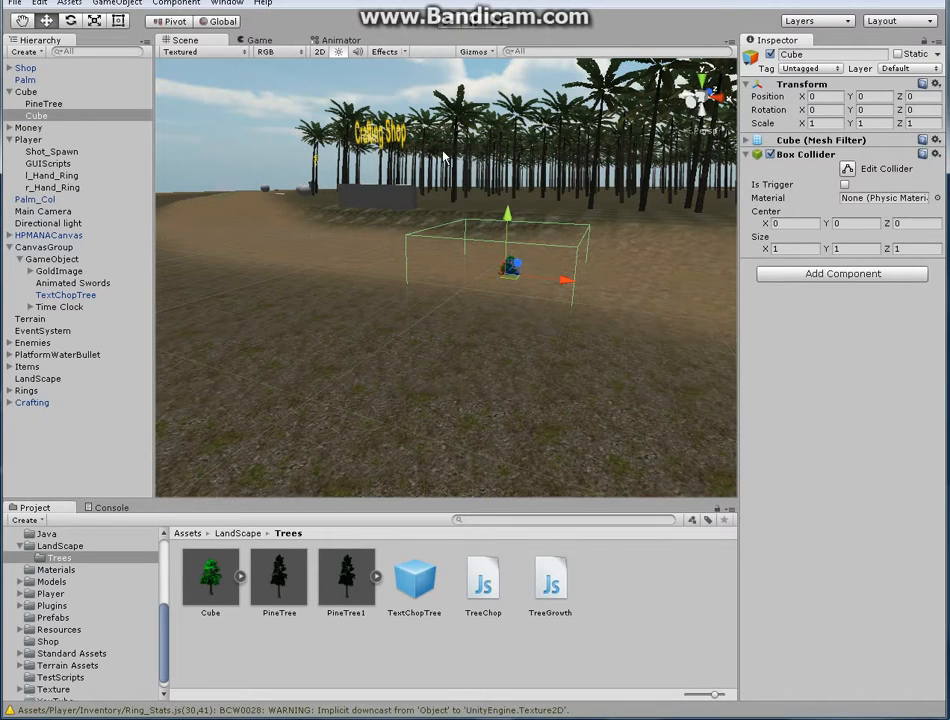
mouse_move(577, 258)
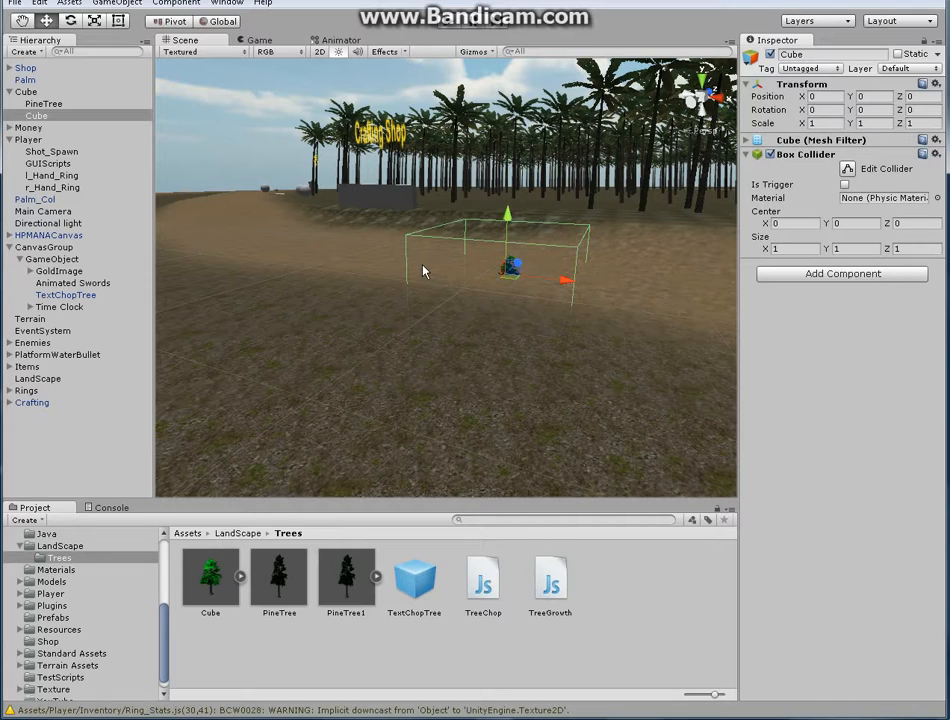
mouse_move(790, 190)
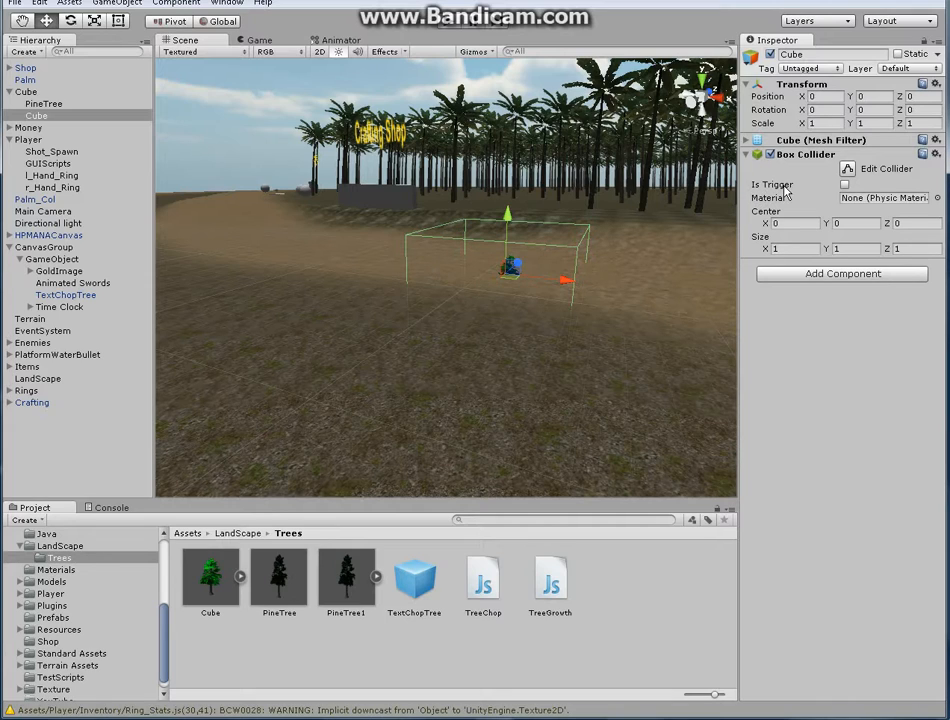
click(845, 184)
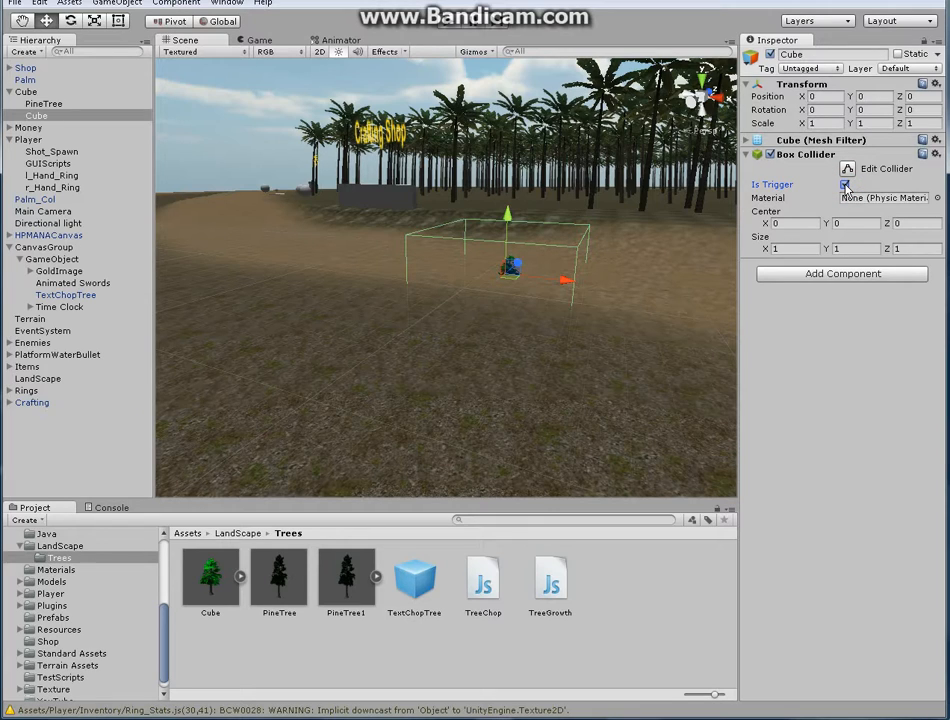
click(845, 184)
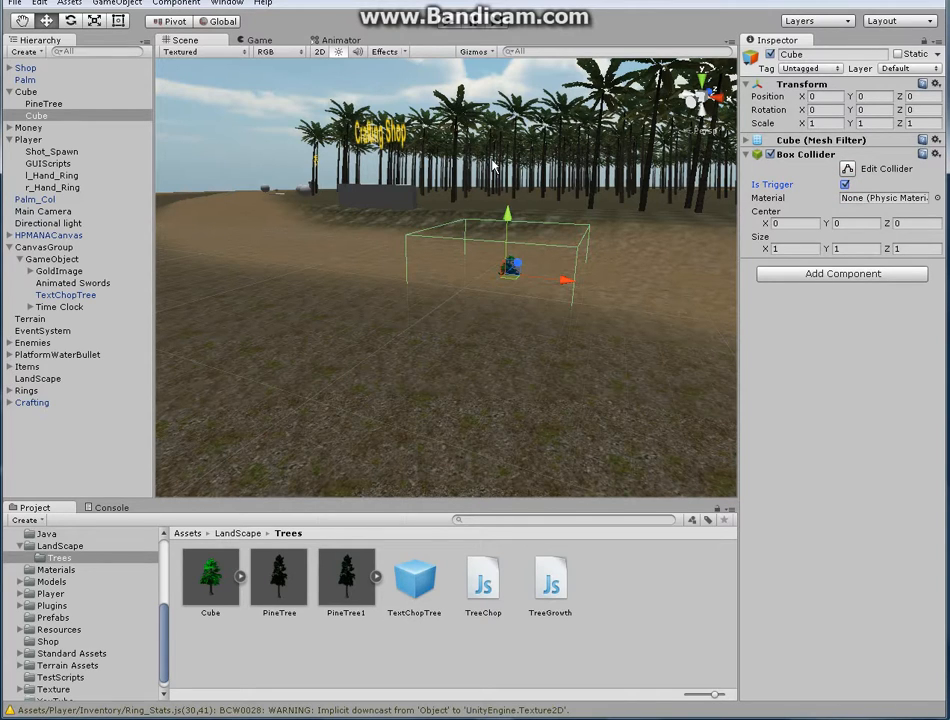
mouse_move(45, 118)
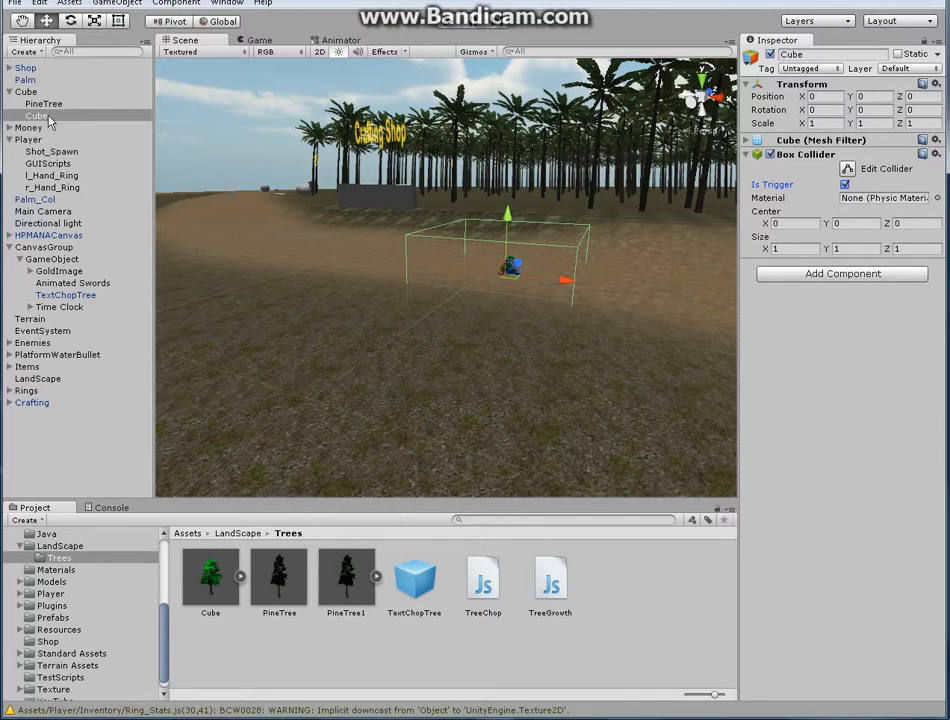
Delete the extra child cube, then inspect Cube and PineTree
right_click(38, 115)
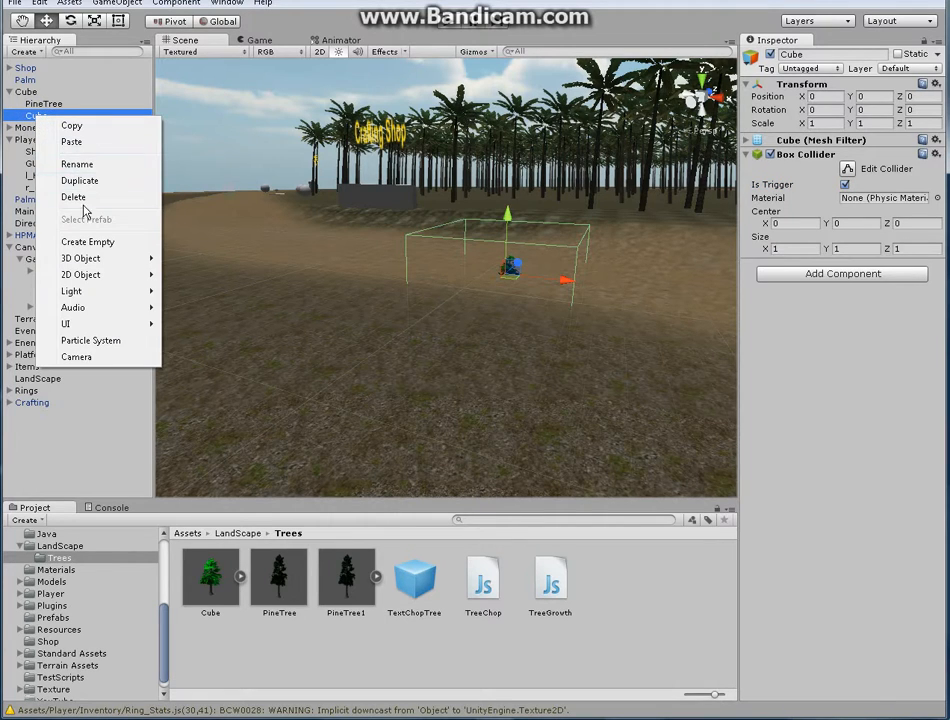
mouse_move(73, 197)
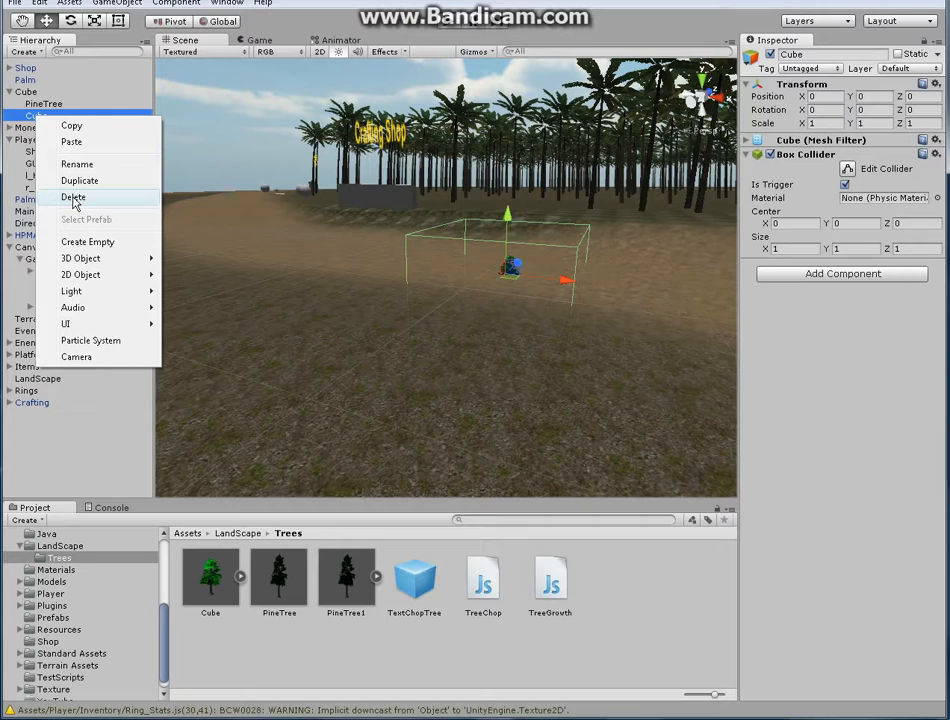
click(73, 197)
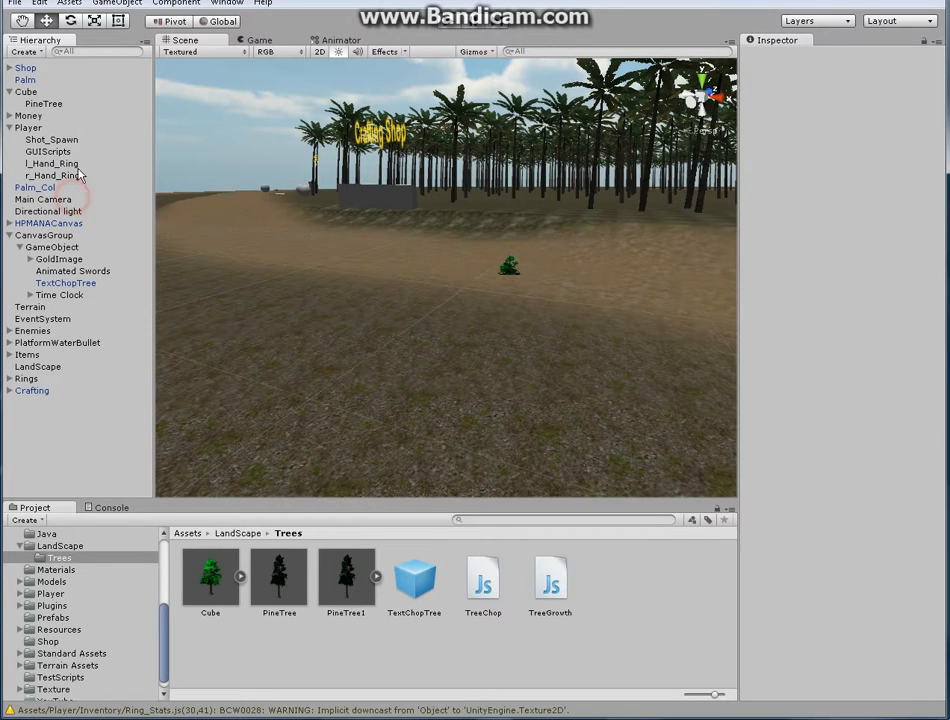
click(25, 91)
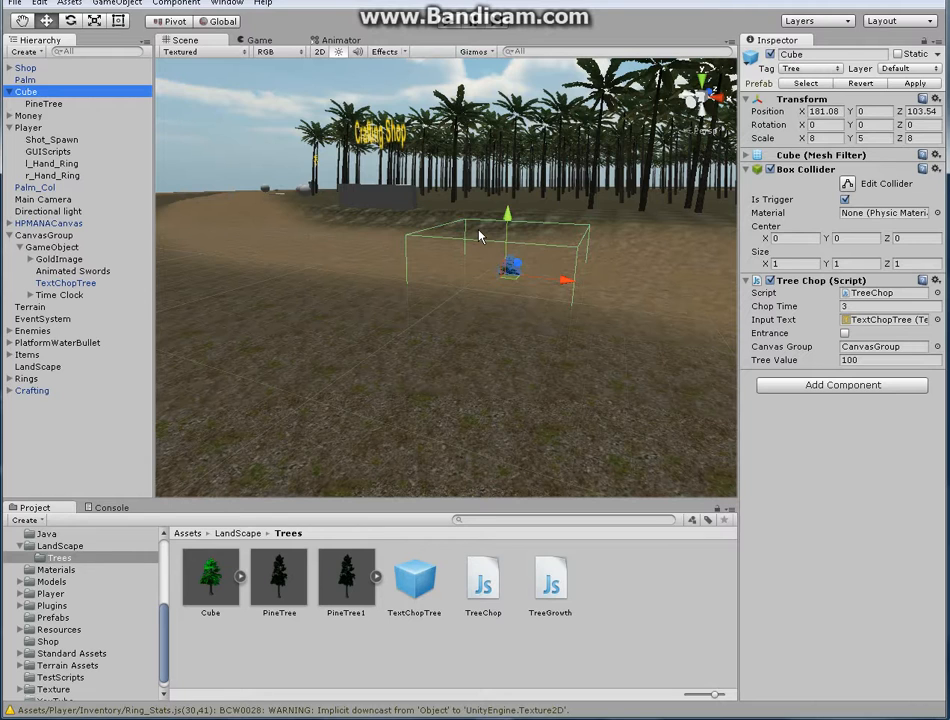
mouse_move(430, 250)
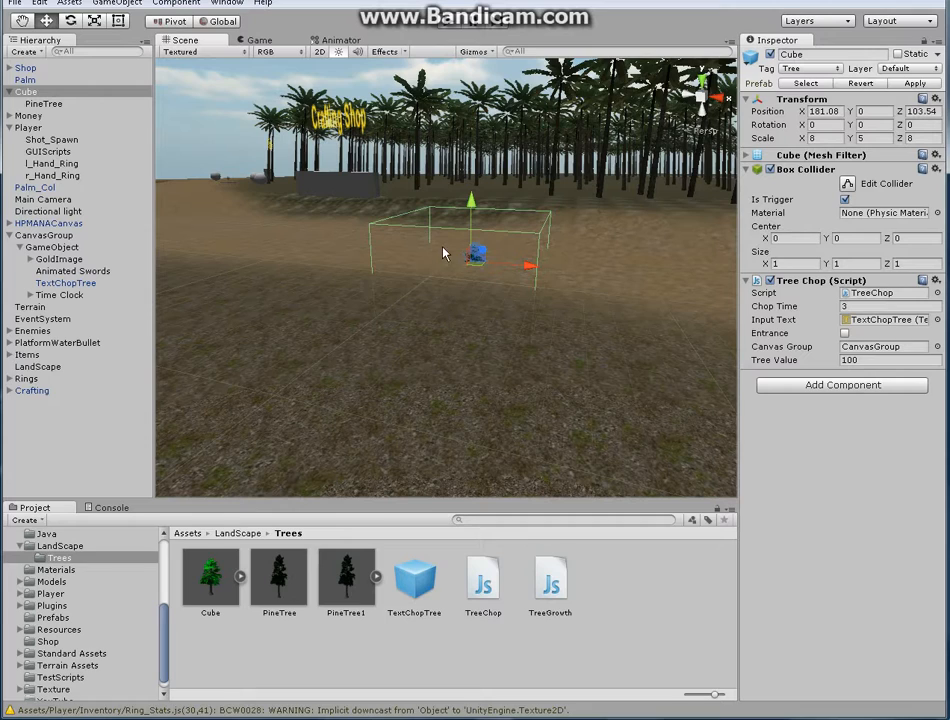
mouse_move(430, 268)
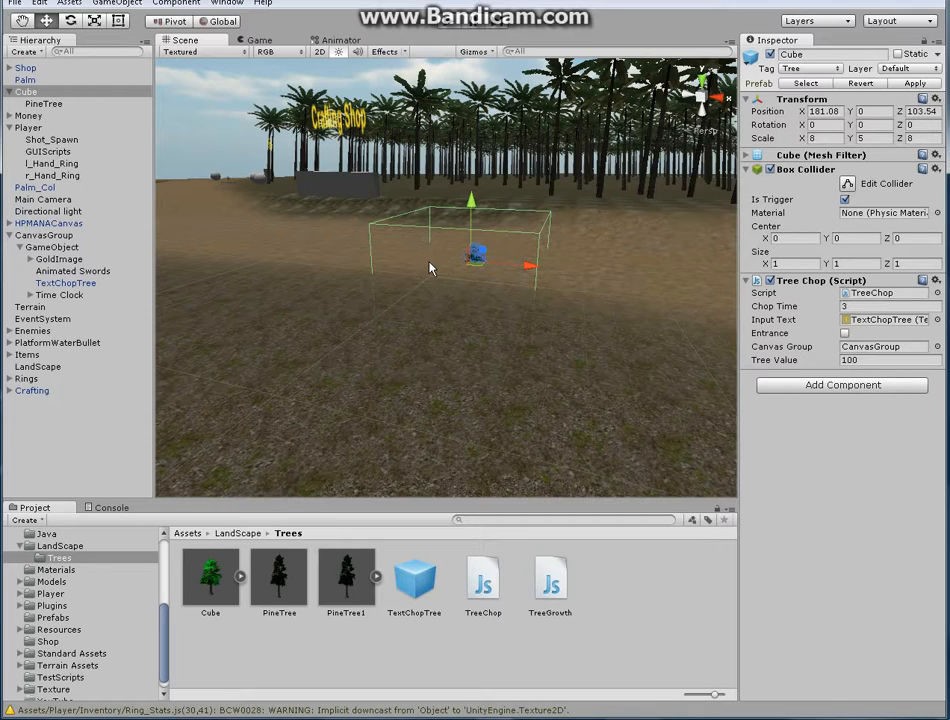
mouse_move(443, 237)
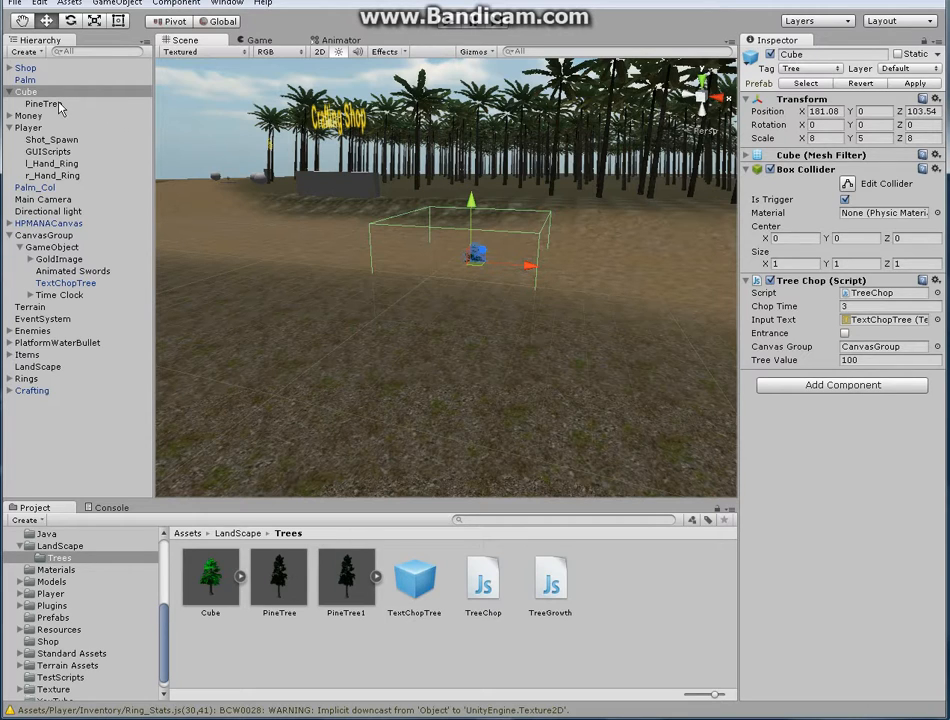
click(44, 103)
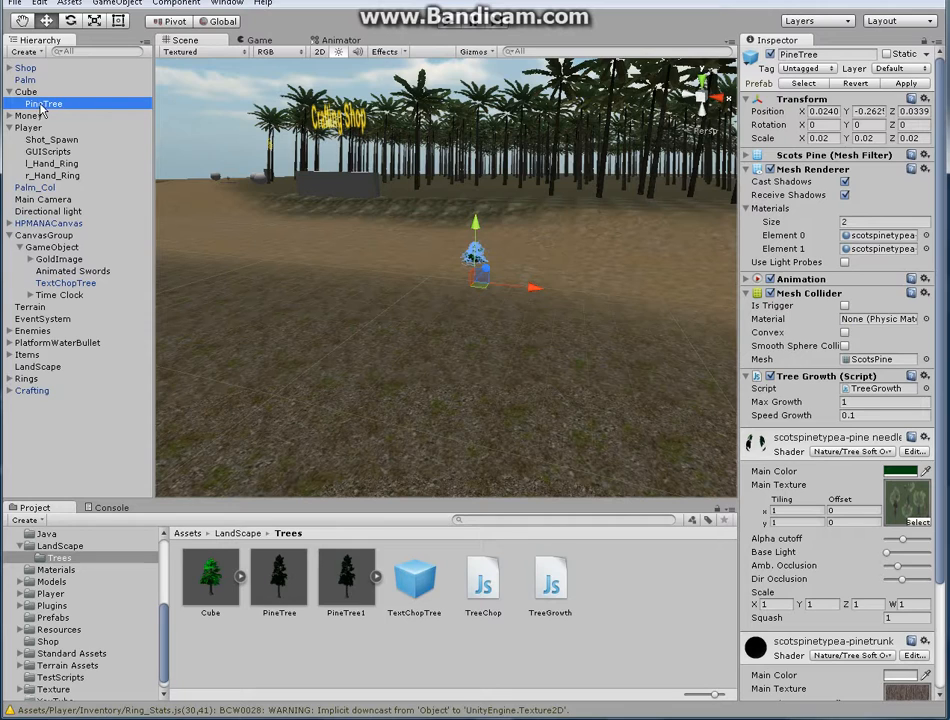
click(25, 91)
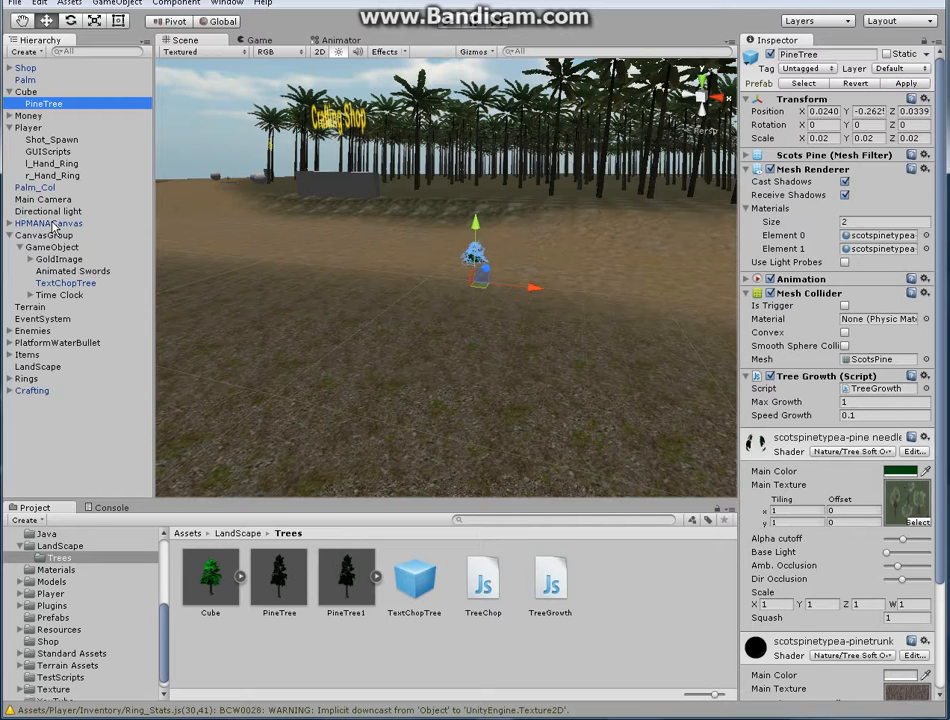
Add a Canvas with a UI Text element under CanvasGroup
click(44, 235)
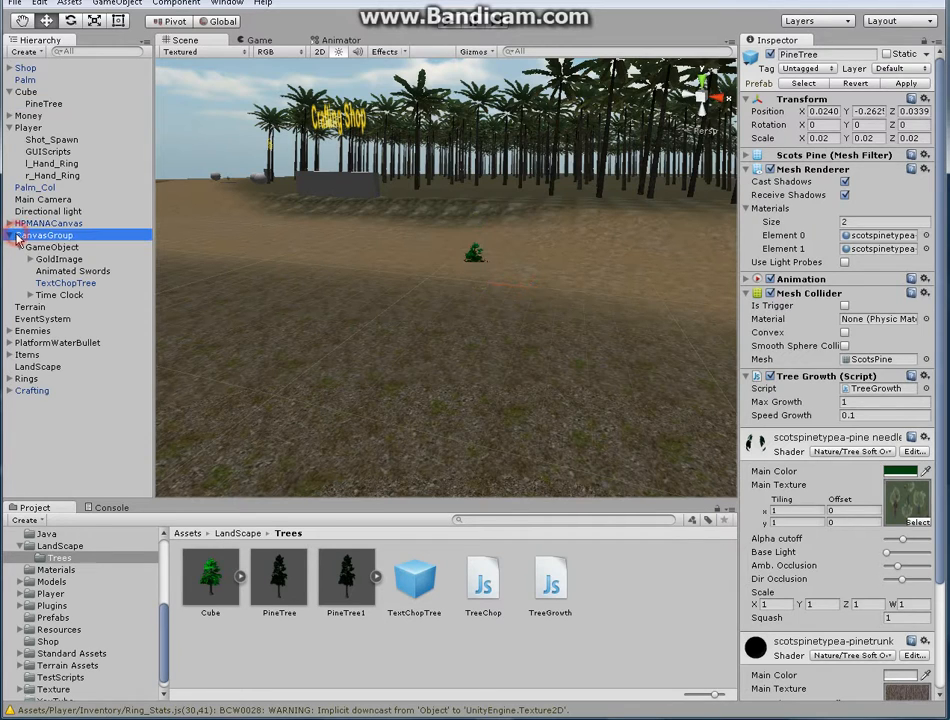
click(47, 235)
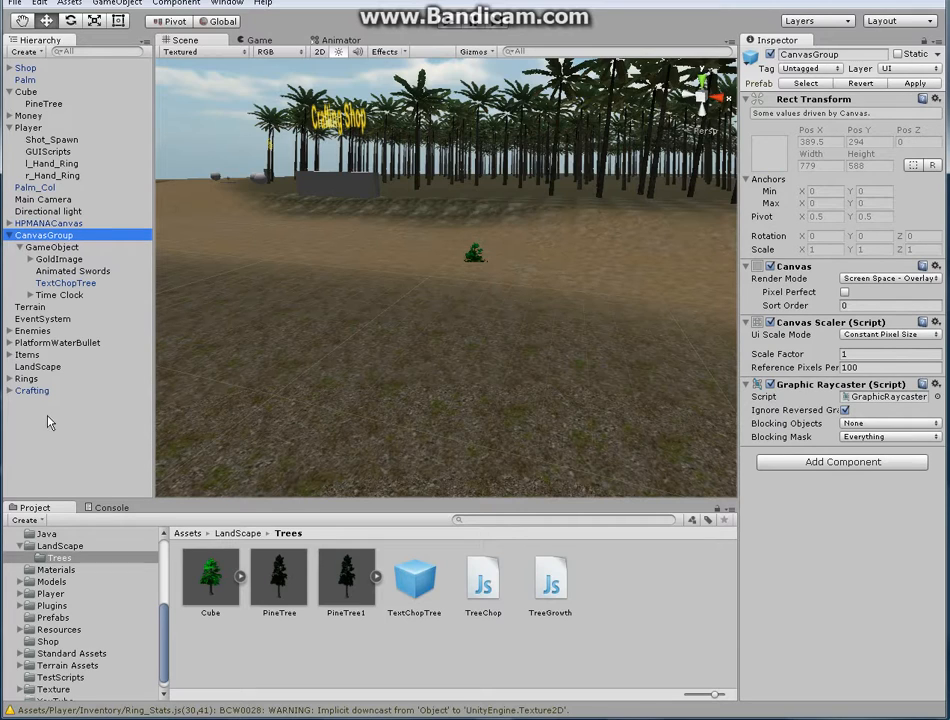
right_click(46, 421)
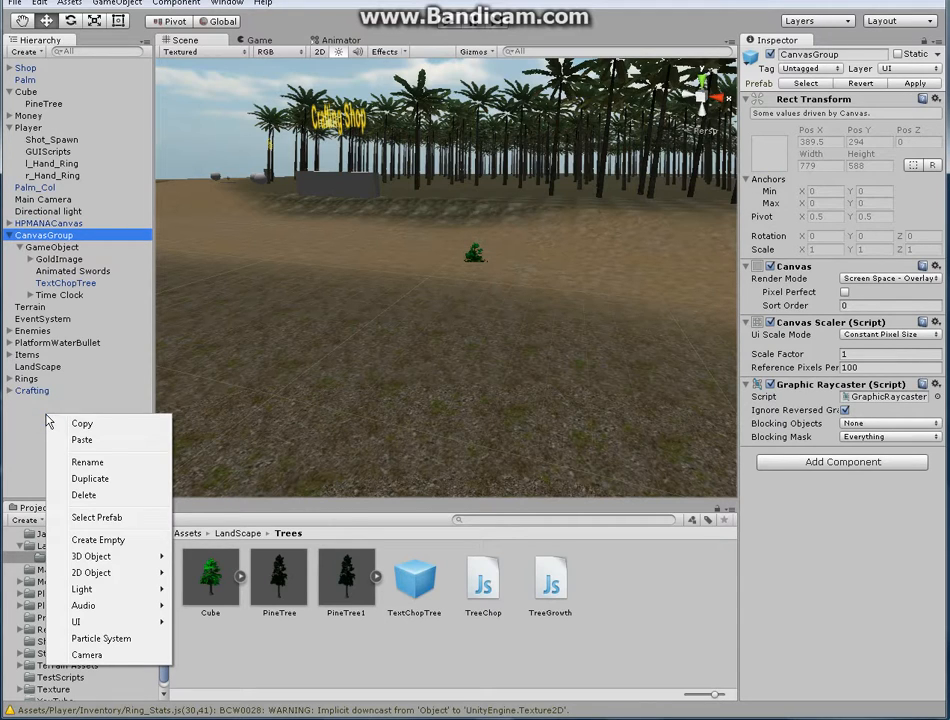
mouse_move(76, 621)
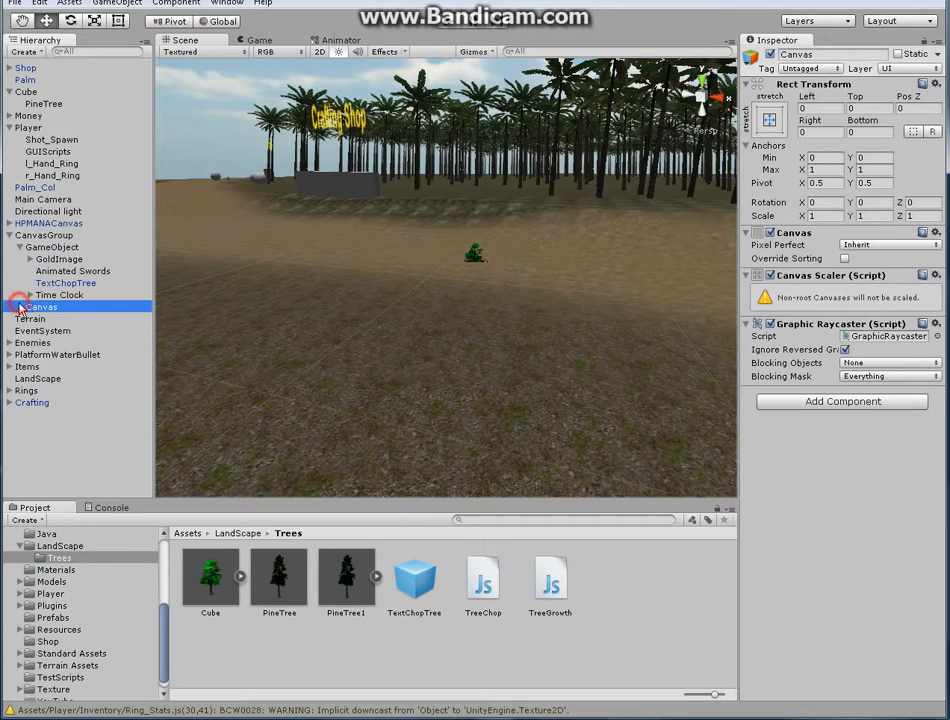
right_click(25, 306)
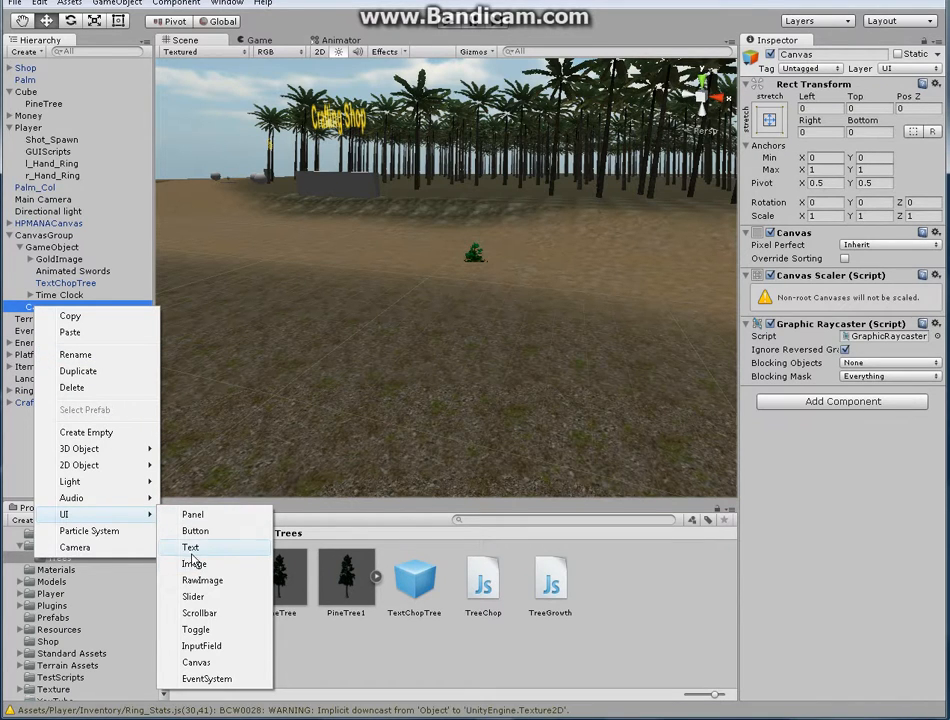
click(190, 547)
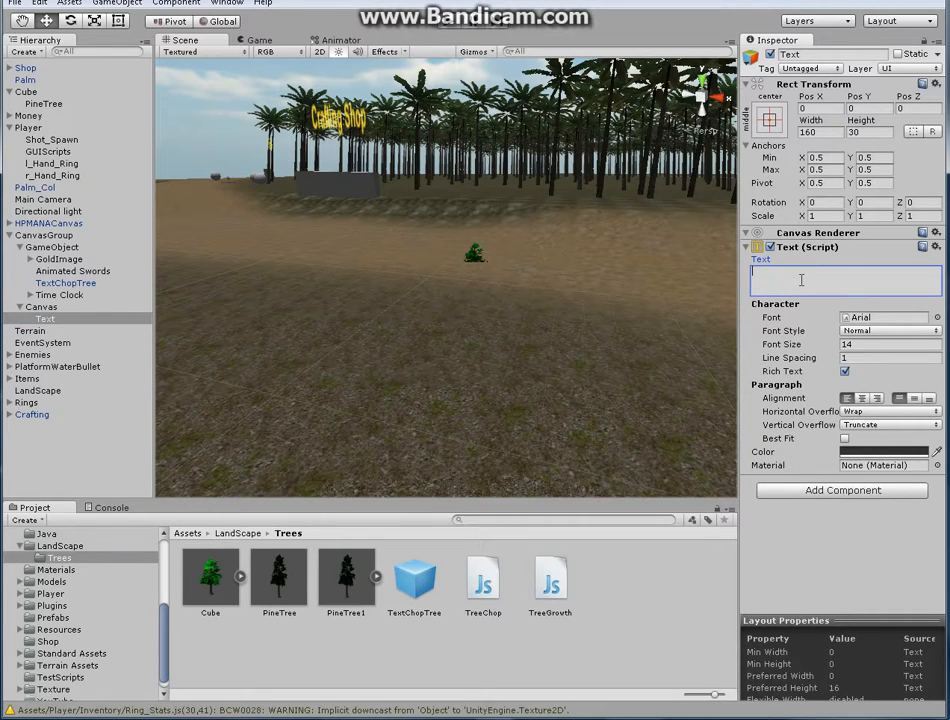
mouse_move(600, 197)
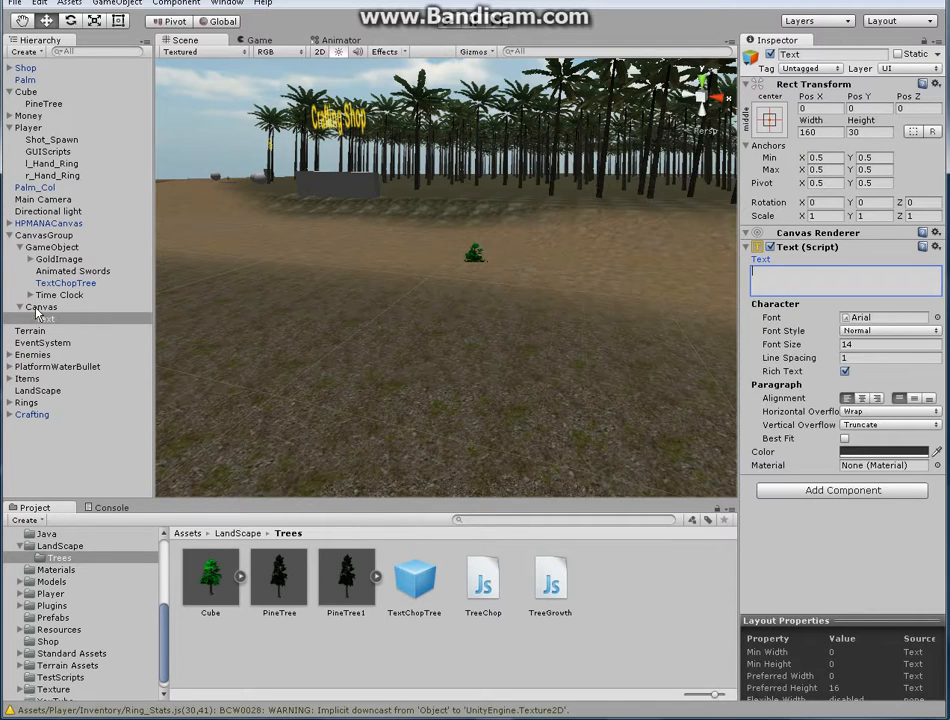
Delete the Canvas, then check CanvasGroup and the TextChopTree label
right_click(42, 307)
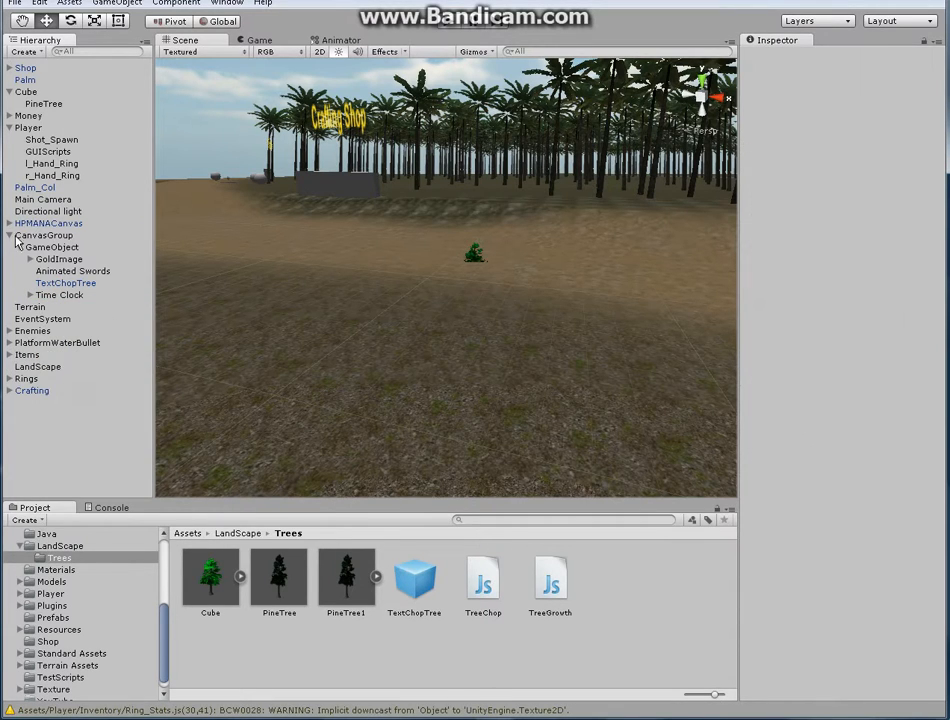
click(44, 235)
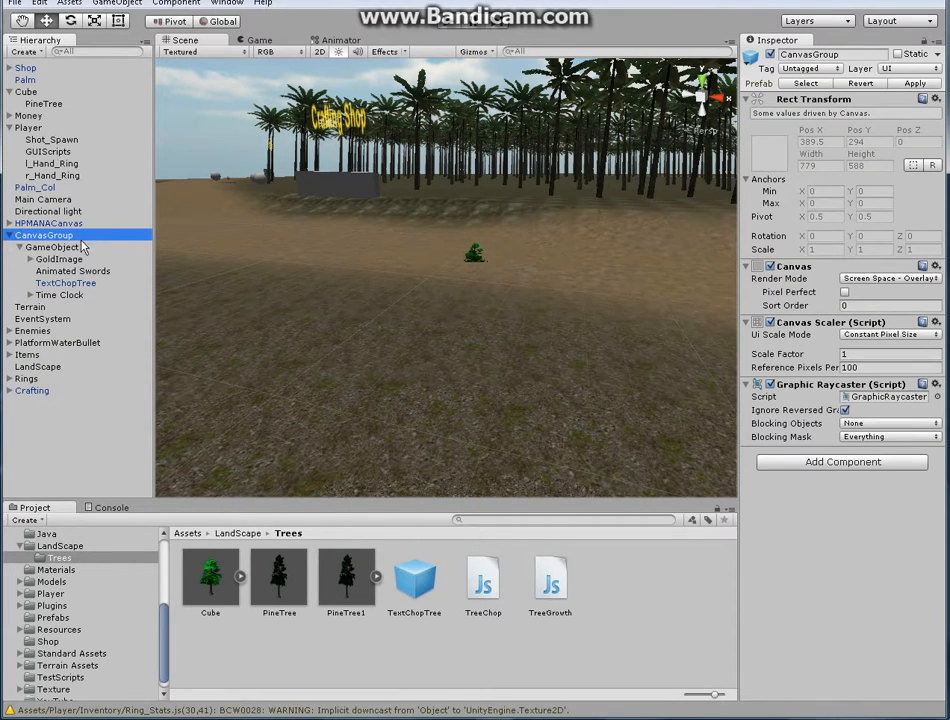
click(65, 282)
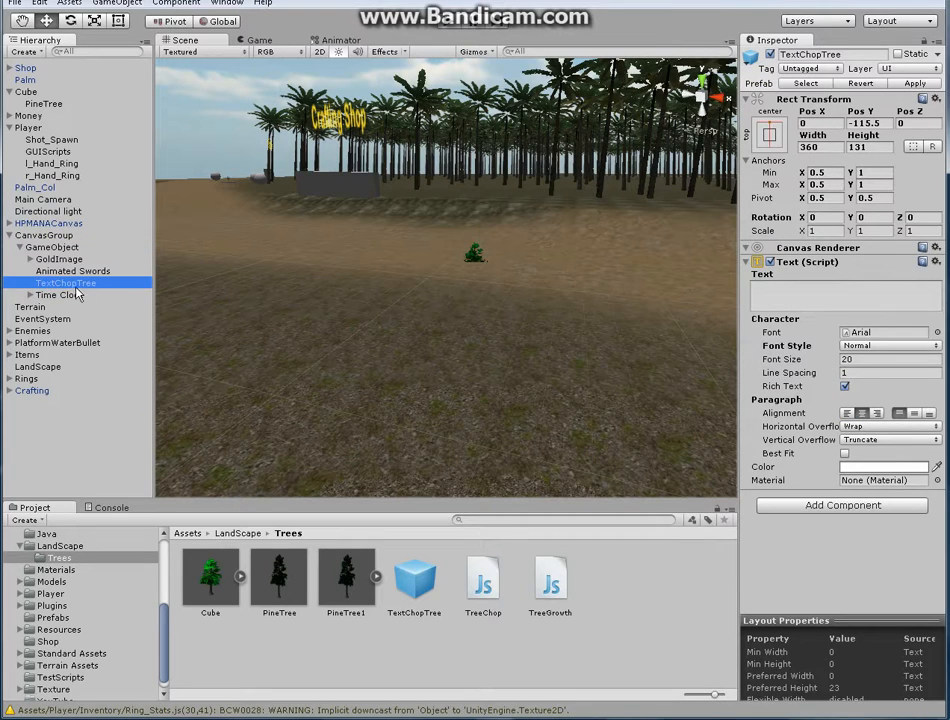
click(31, 390)
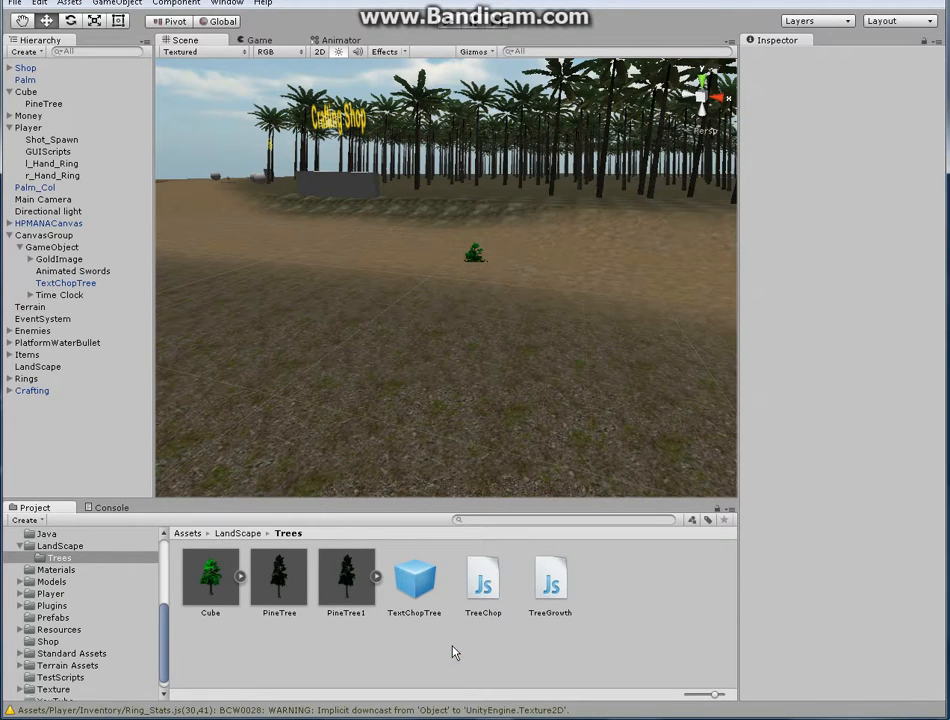
Create a JavaScript file named GrowTree in the Project's Trees folder
click(25, 91)
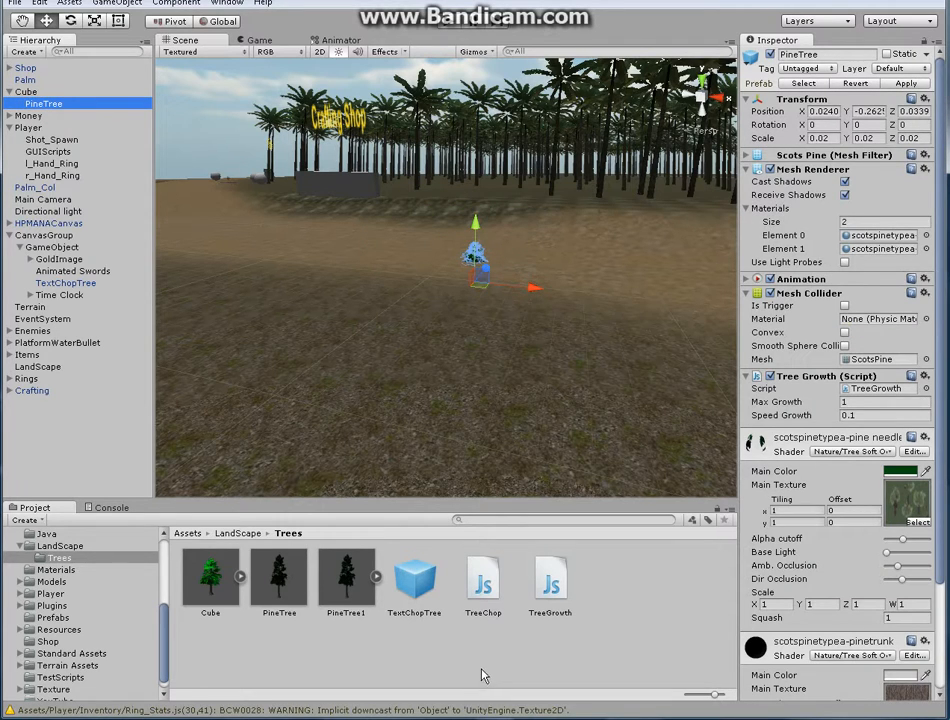
mouse_move(473, 667)
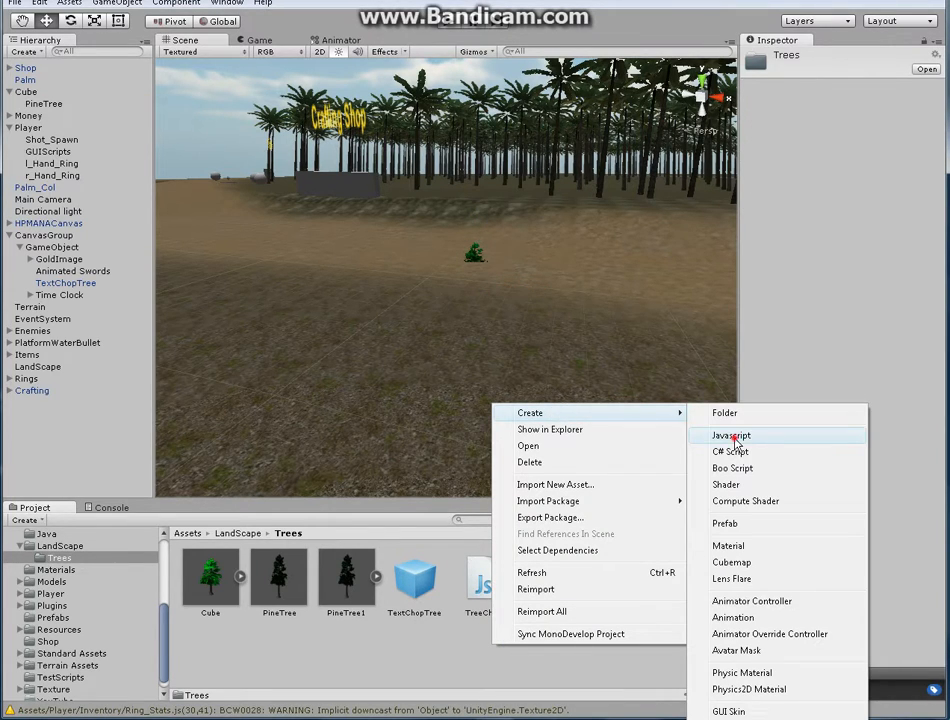
click(730, 435)
text(G)
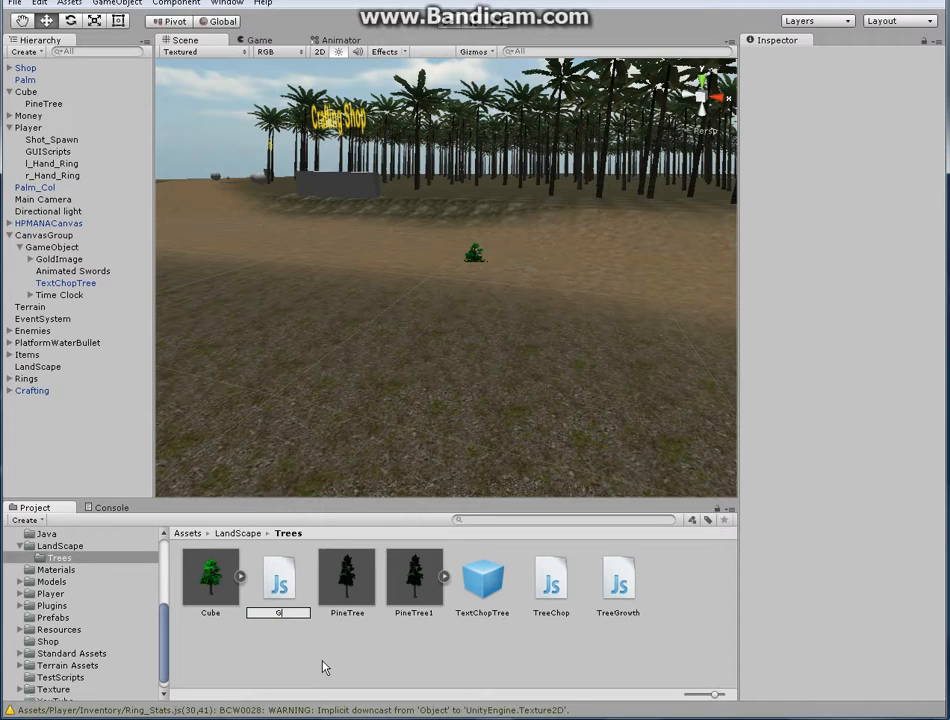
text(rowTree)
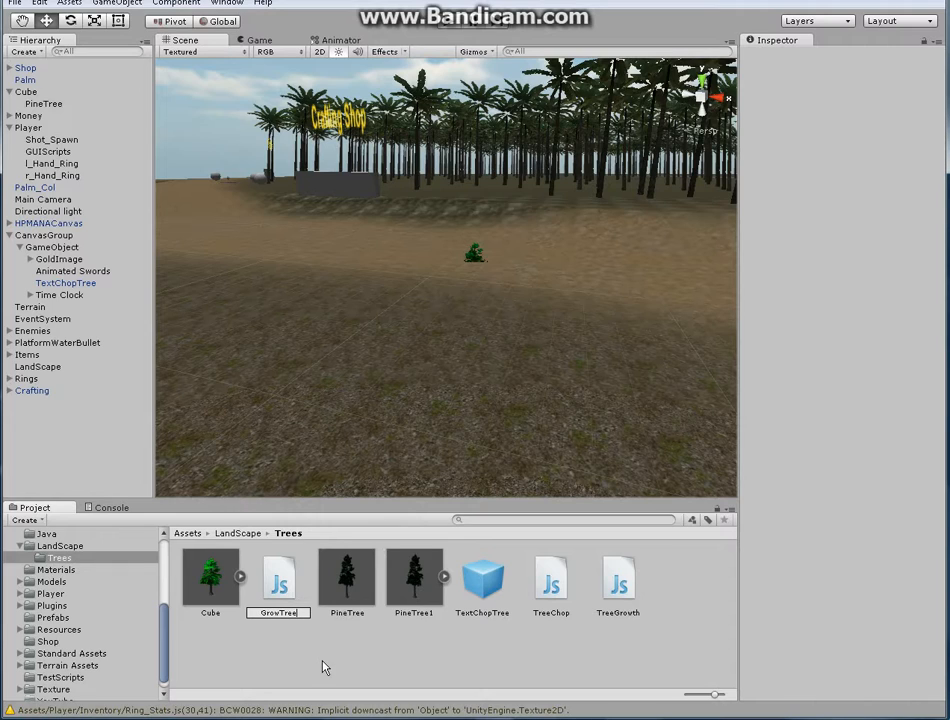
click(278, 578)
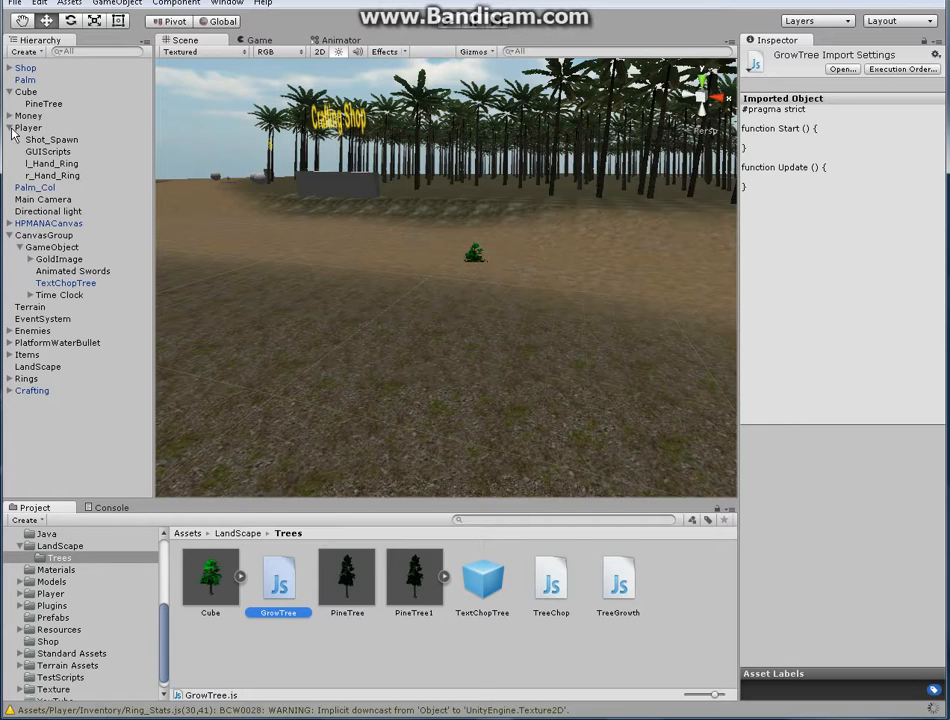
Remove the Tree Chop (Script) component from Cube and Tree Growth (Script) from PineTree
click(29, 127)
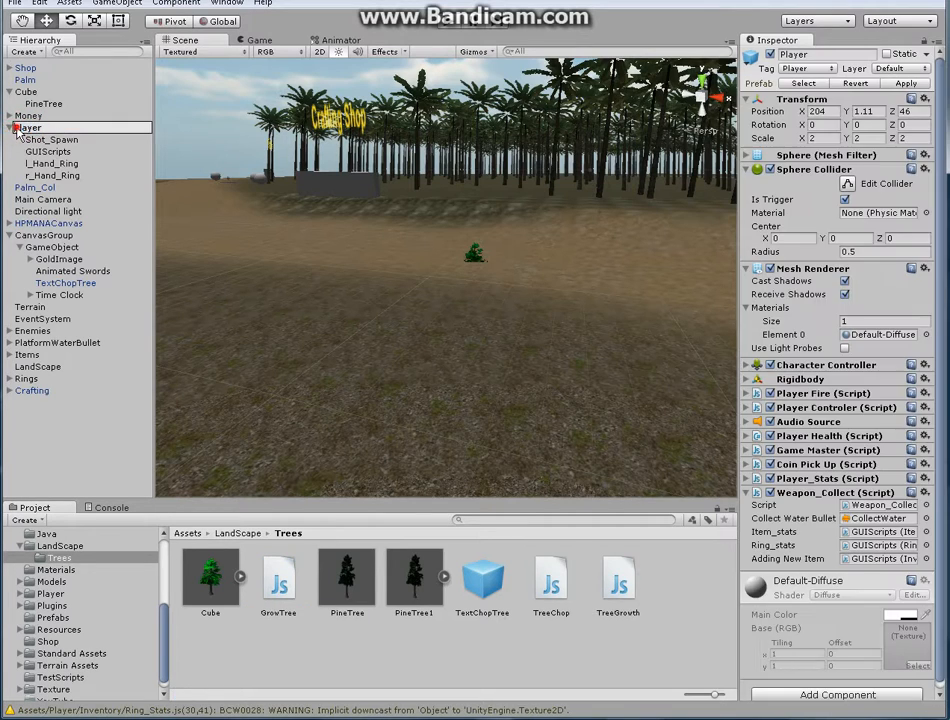
click(8, 127)
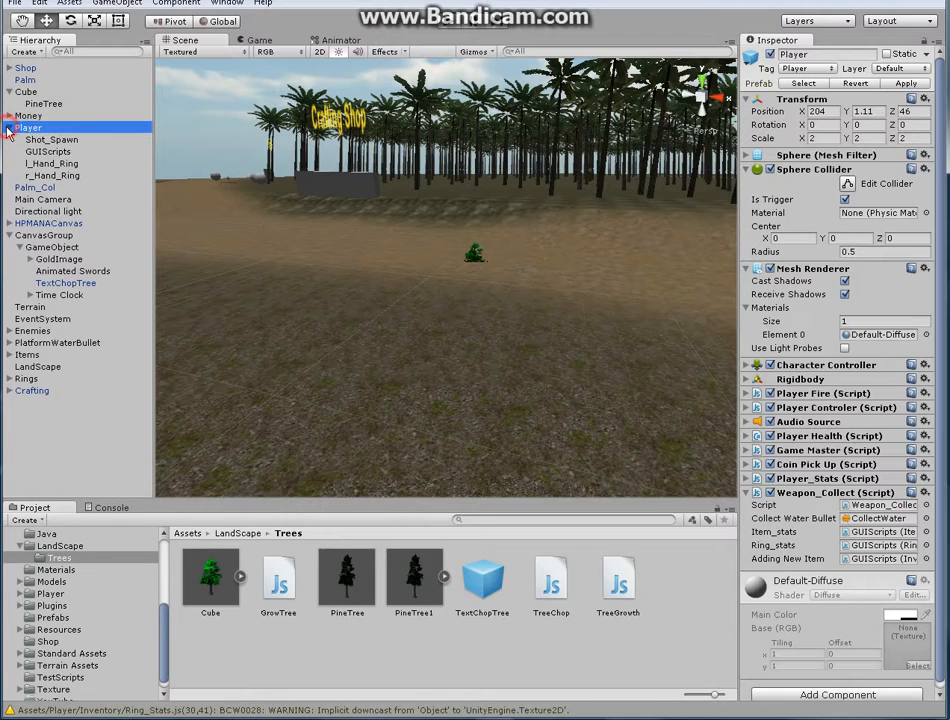
click(26, 91)
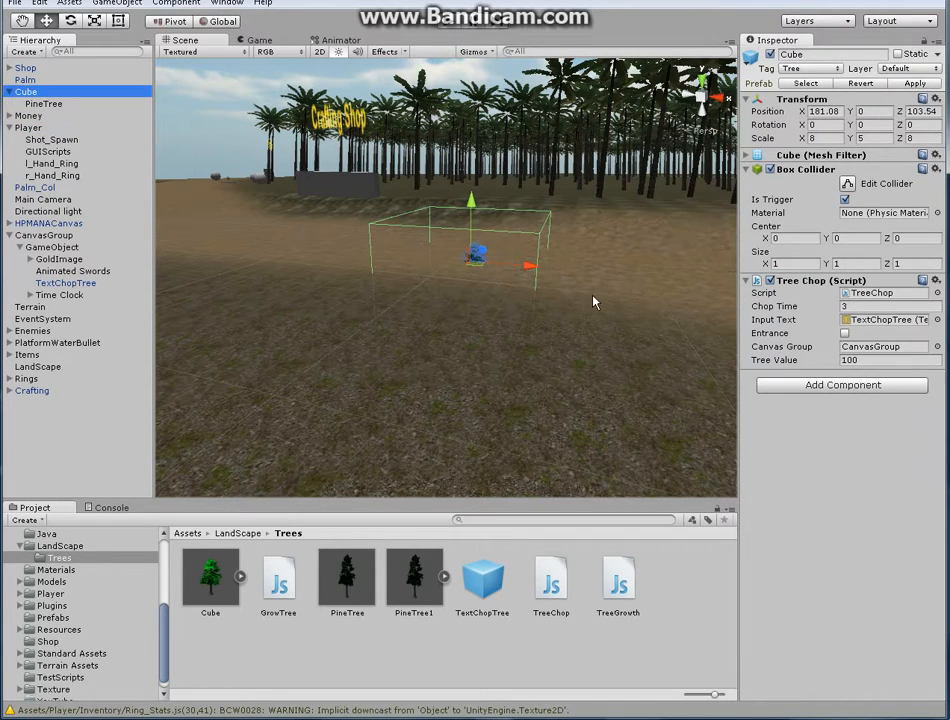
mouse_move(790, 288)
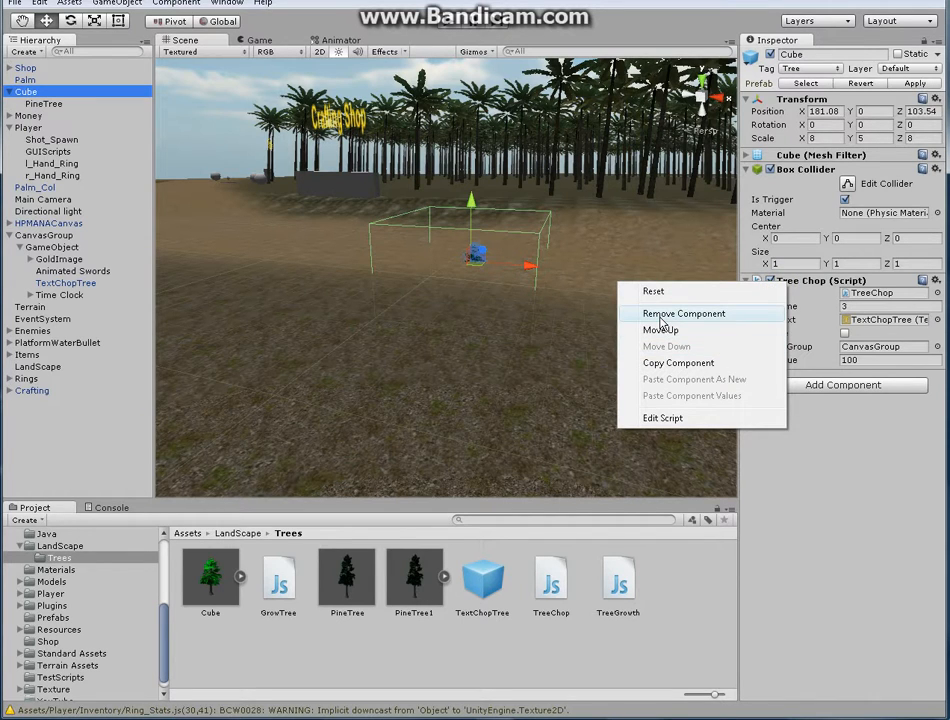
click(684, 313)
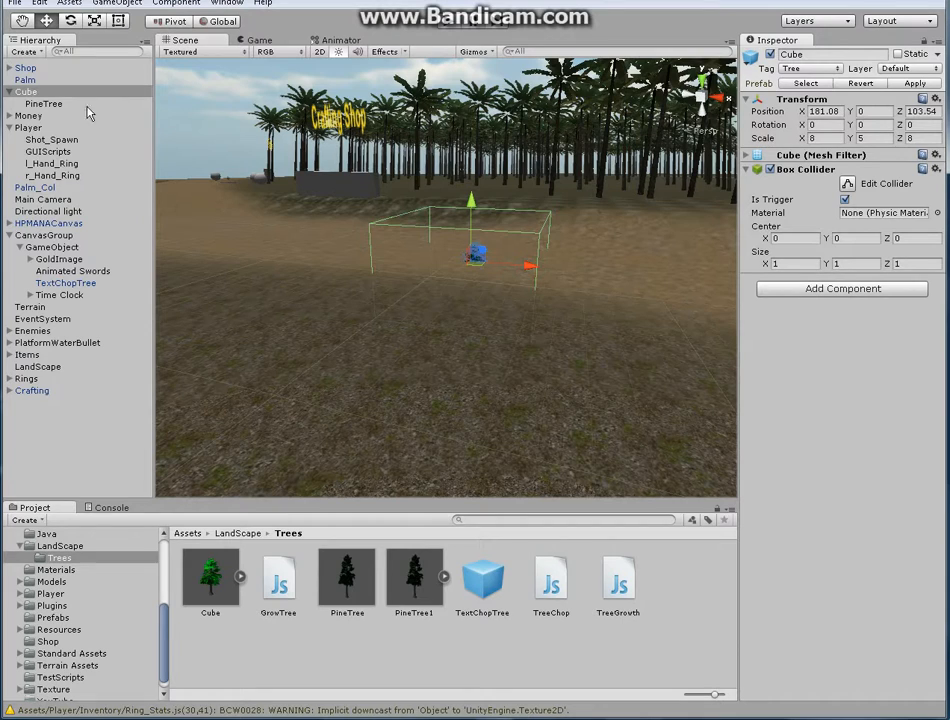
click(44, 103)
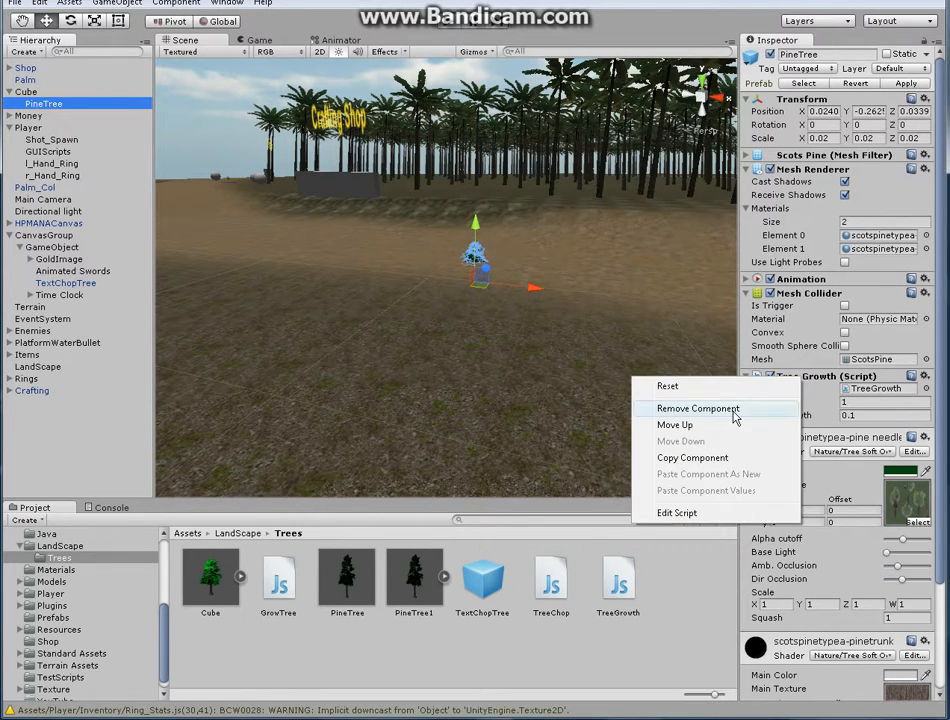
click(697, 408)
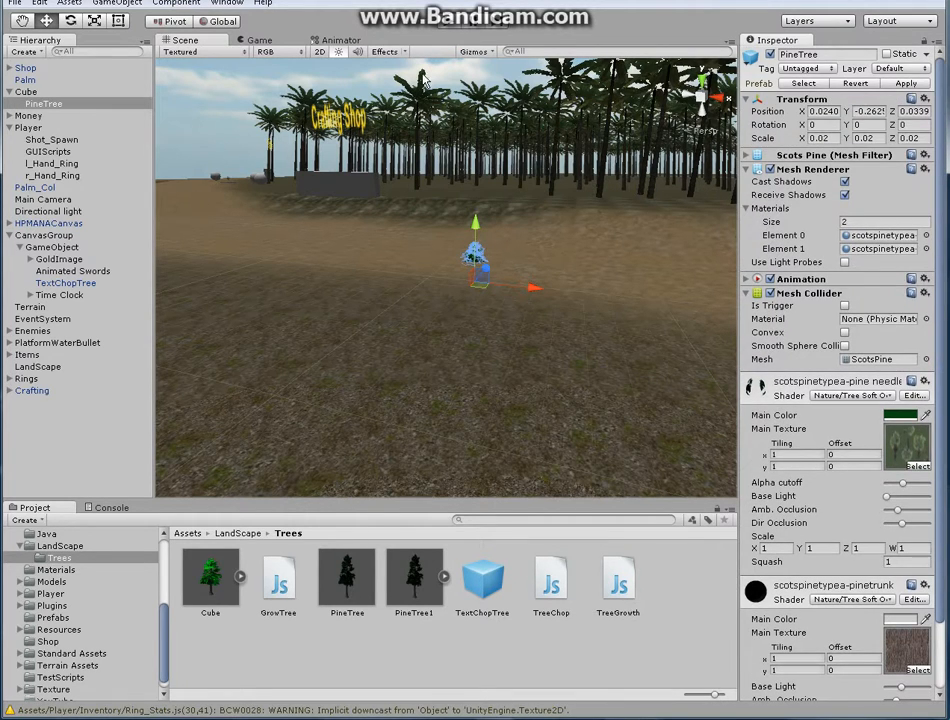
Open GrowTree.js from the Project panel in MonoDevelop
click(278, 578)
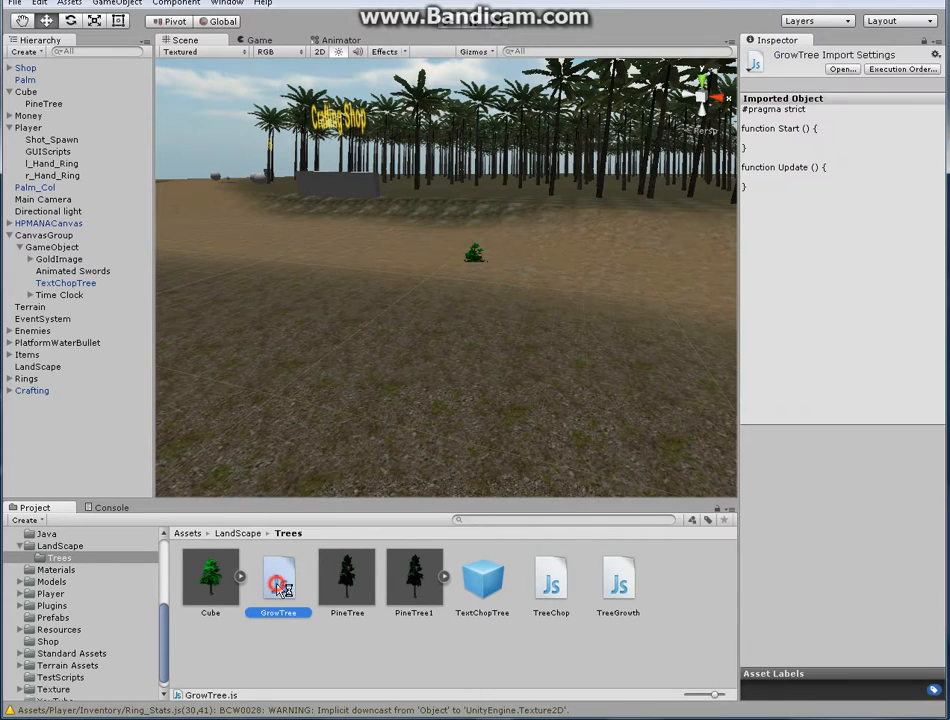
double_click(278, 578)
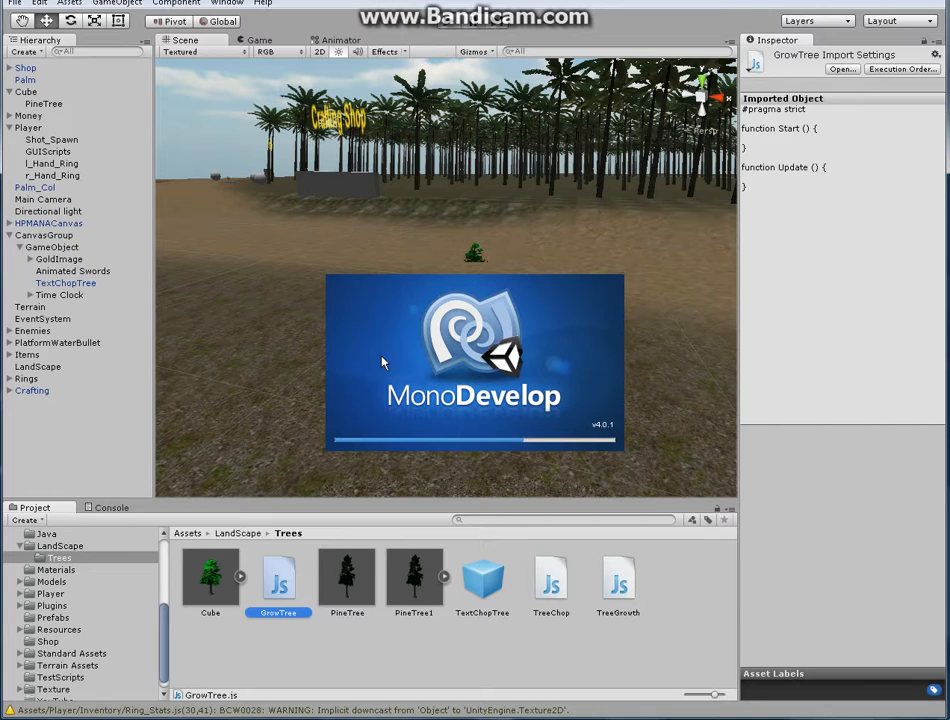
mouse_move(415, 329)
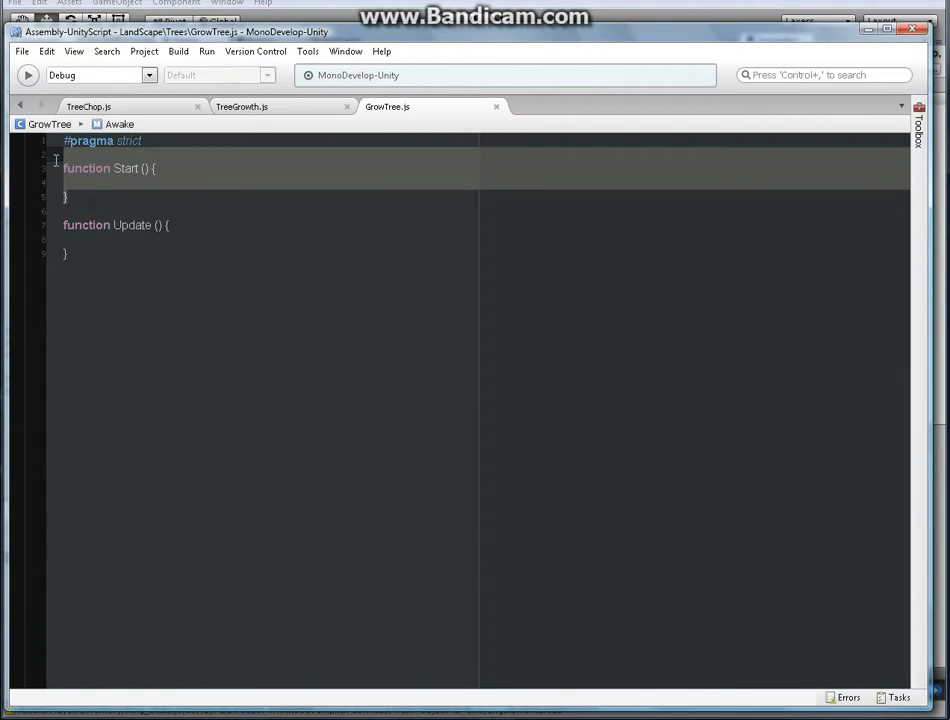
Replace the empty Start function with 'var maxGrowth : float = 1f;' and begin a new line
click(110, 168)
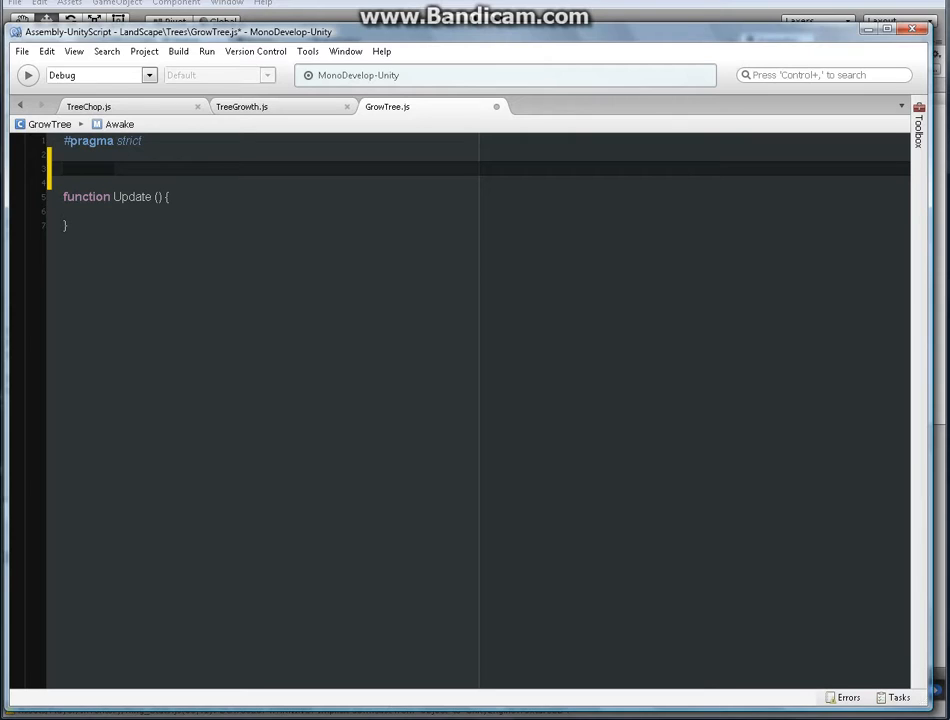
text(var)
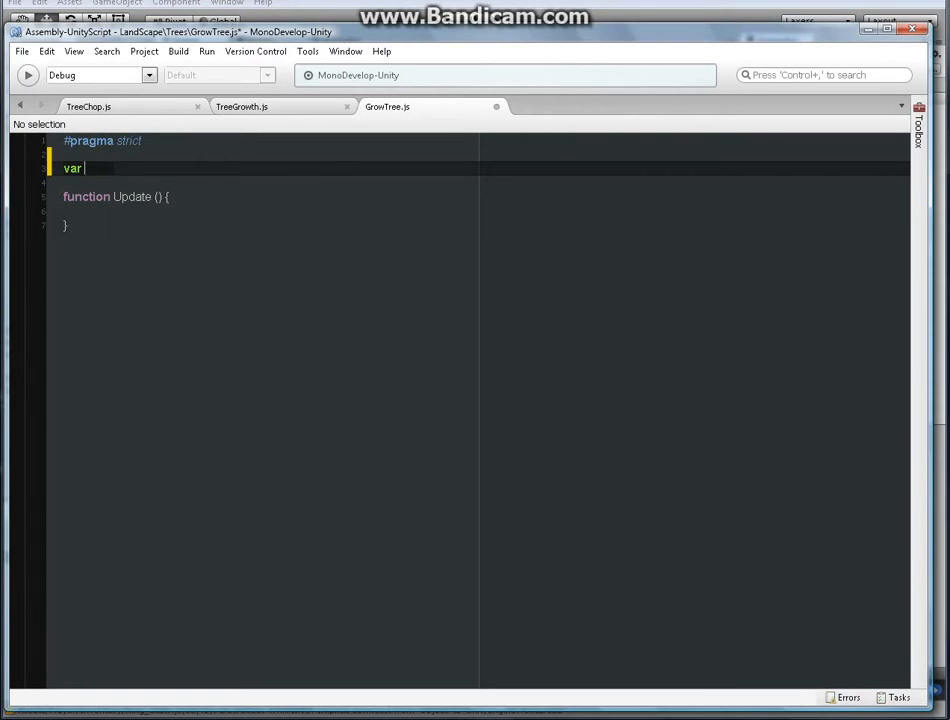
text(max)
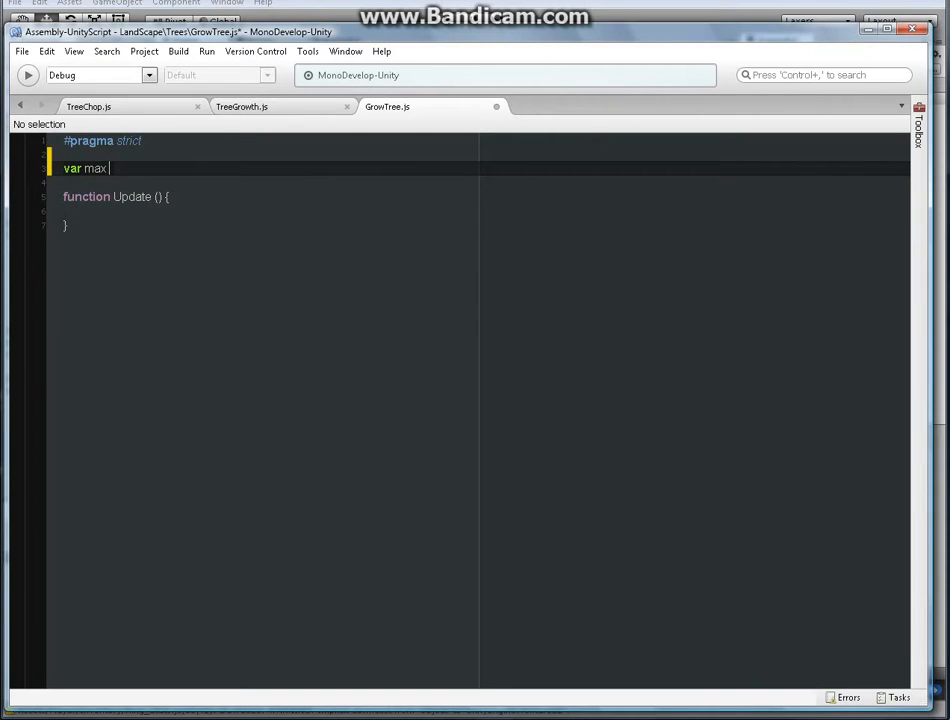
text(Gro)
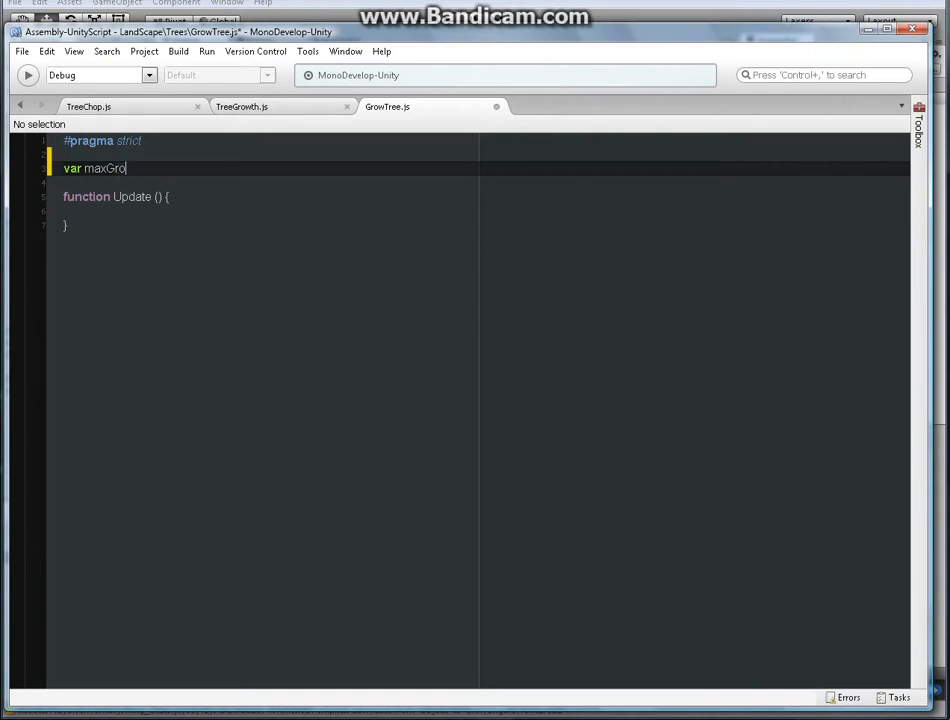
text(wth)
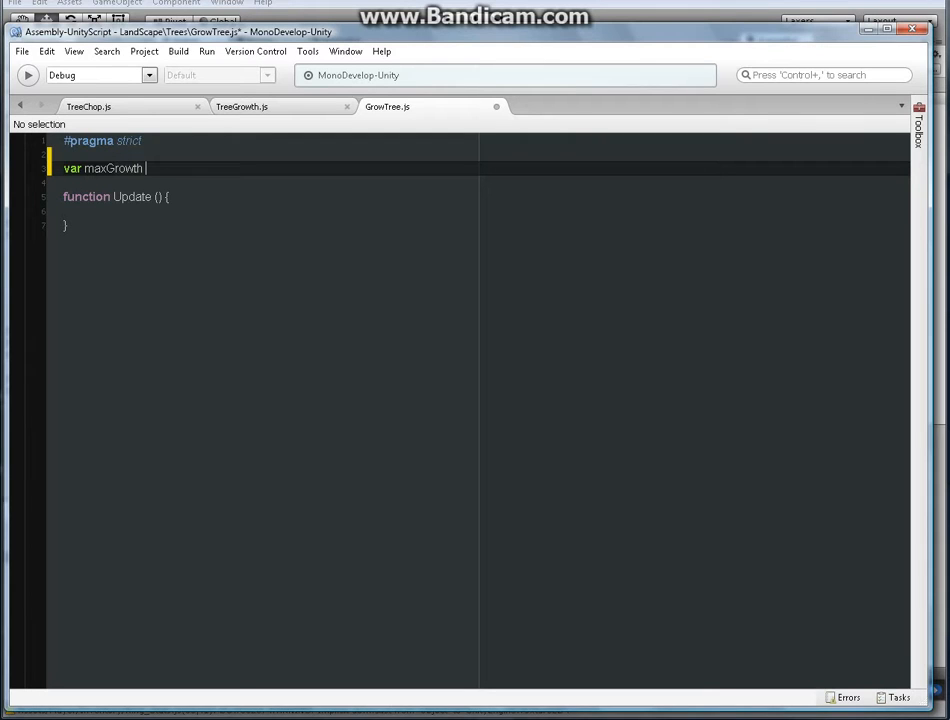
text(float)
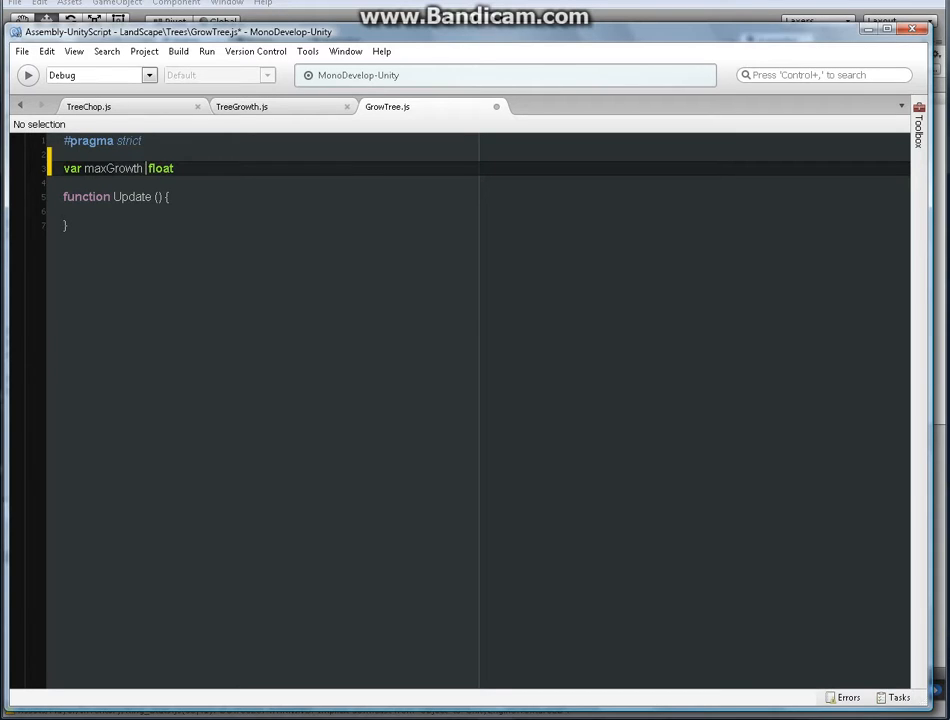
text(:)
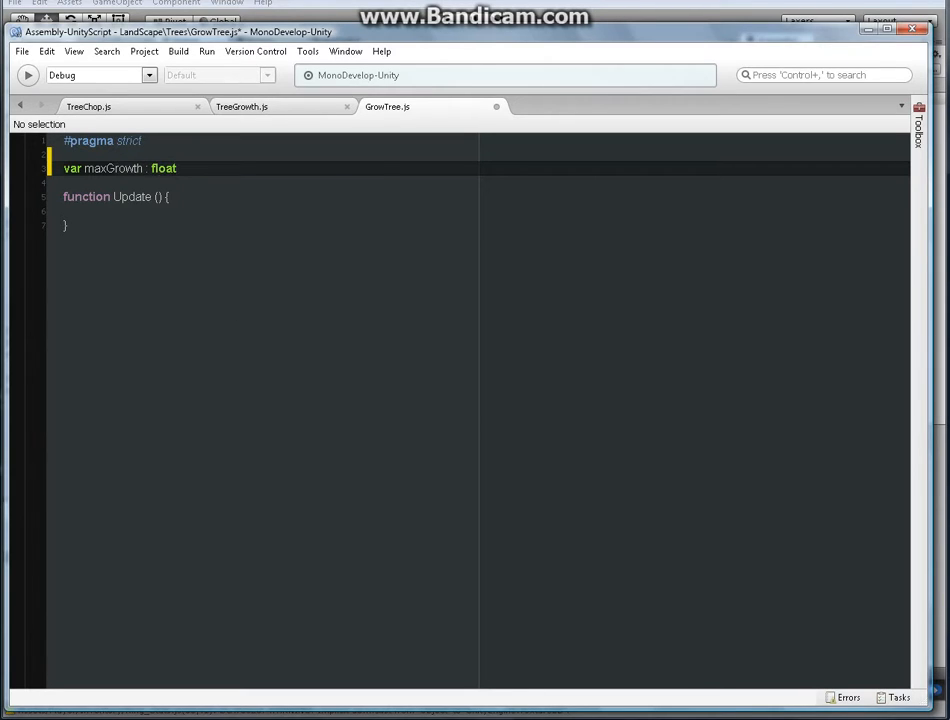
text(=)
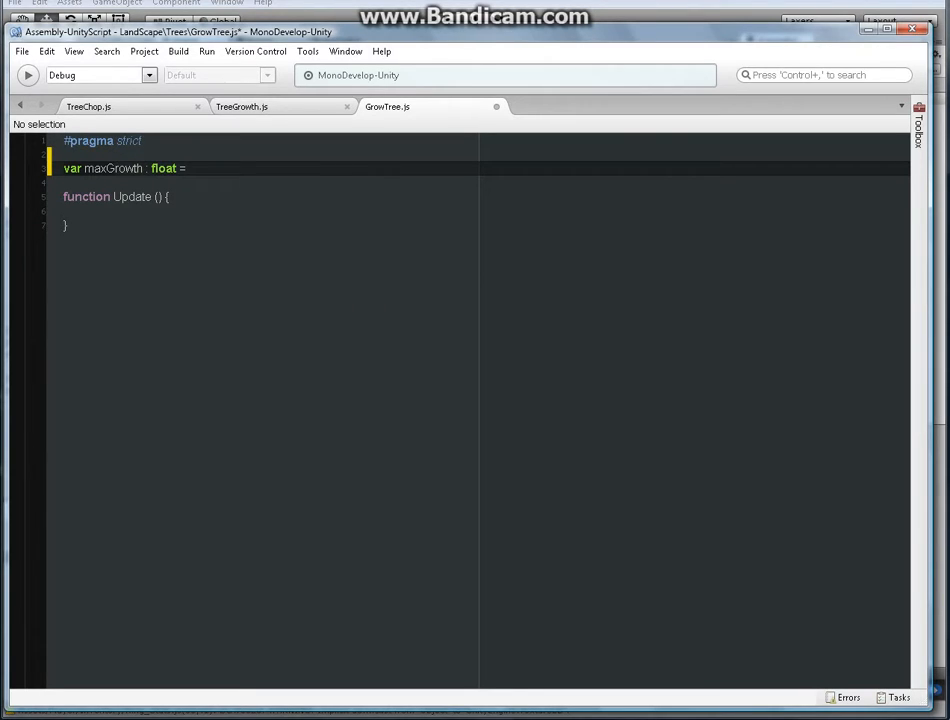
text(1)
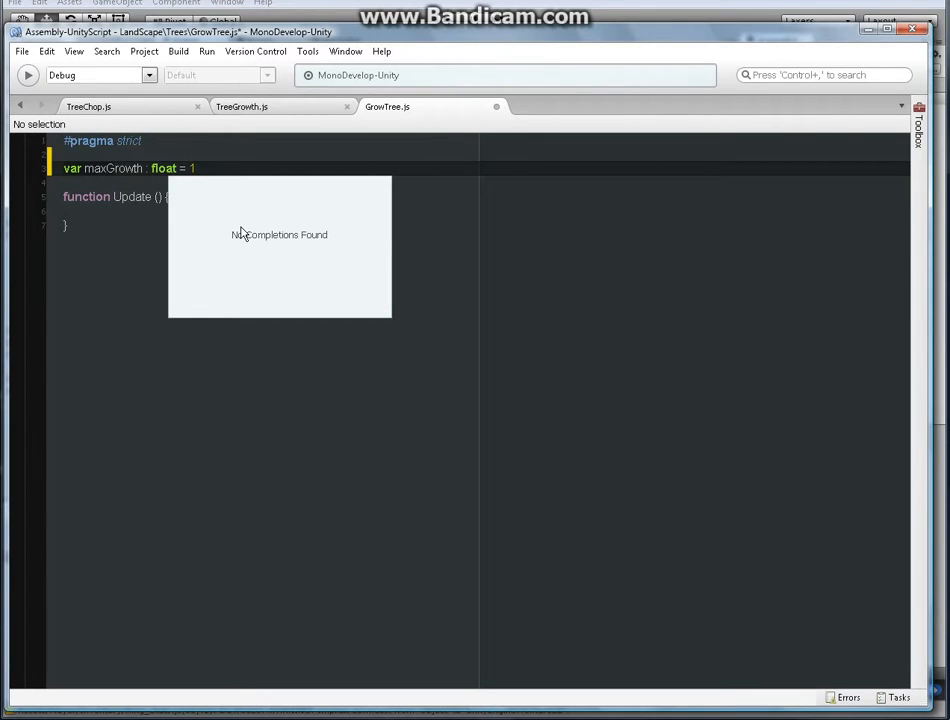
text(f)
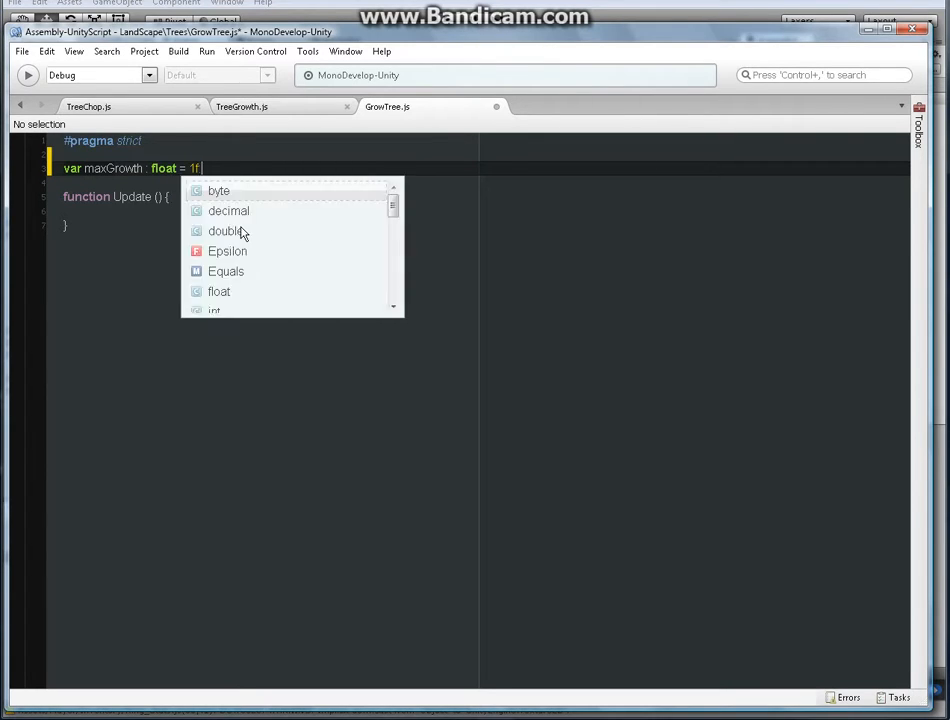
key(Return)
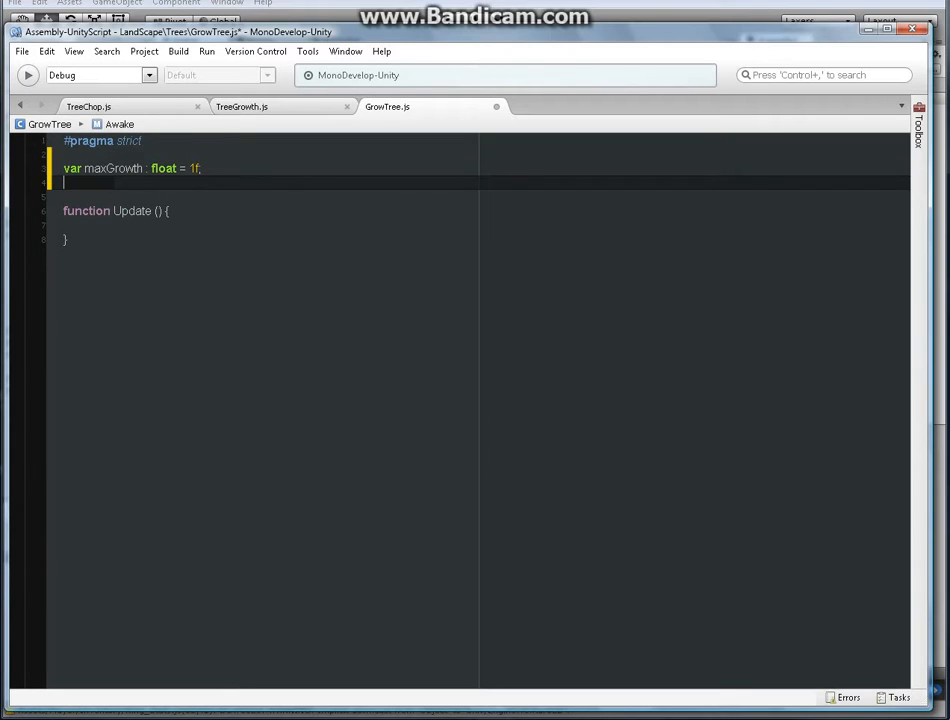
Declare 'var speedGrowth : float = 0.1f;' below the maxGrowth variable
text(var)
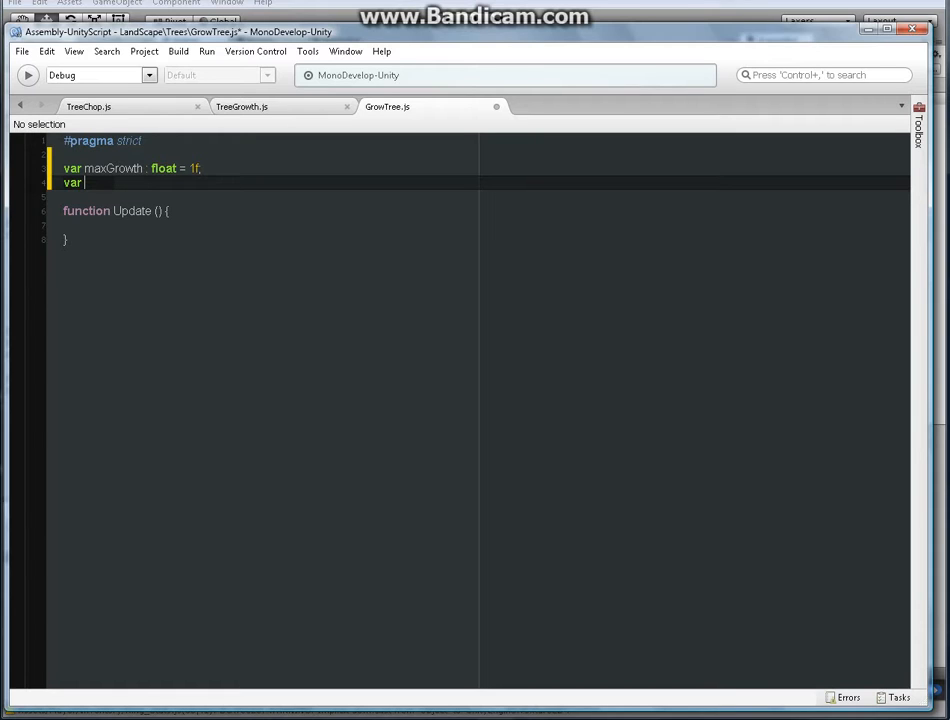
text(spe)
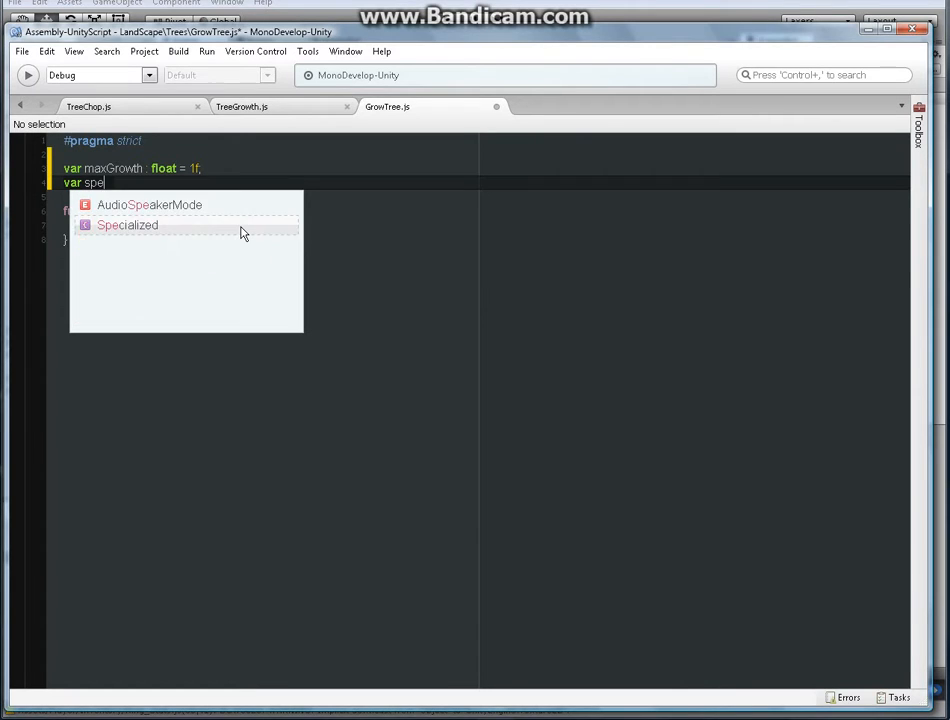
text(edG)
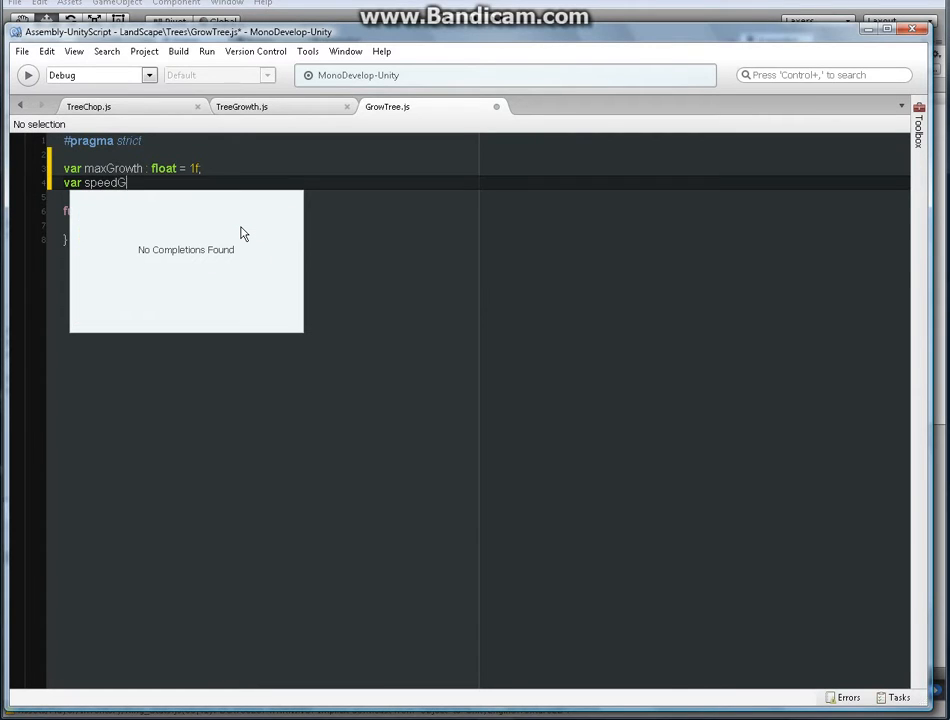
text(rowth)
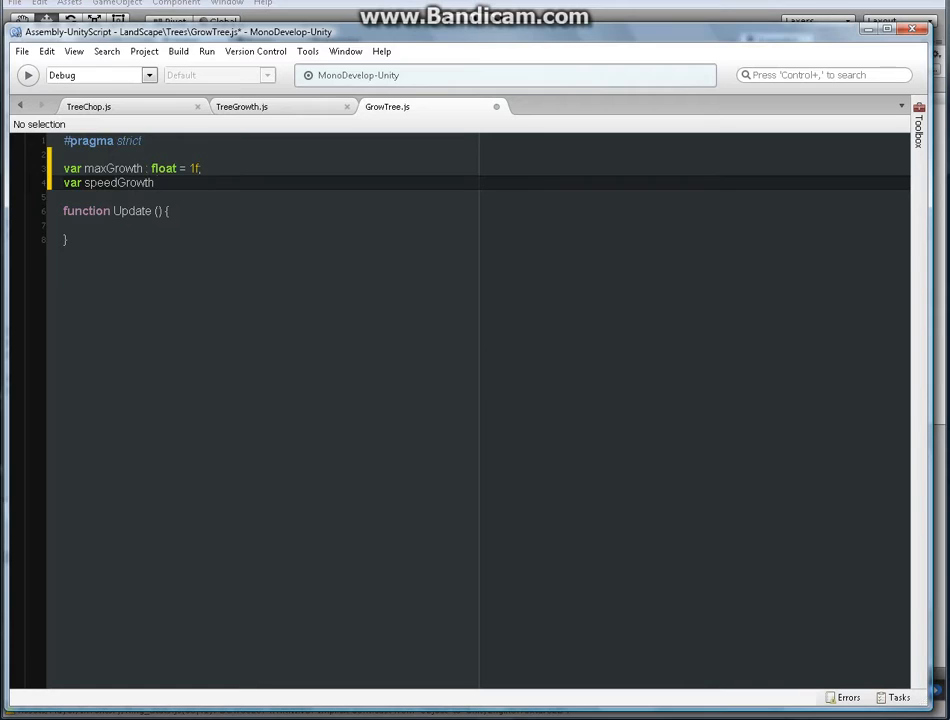
text(:)
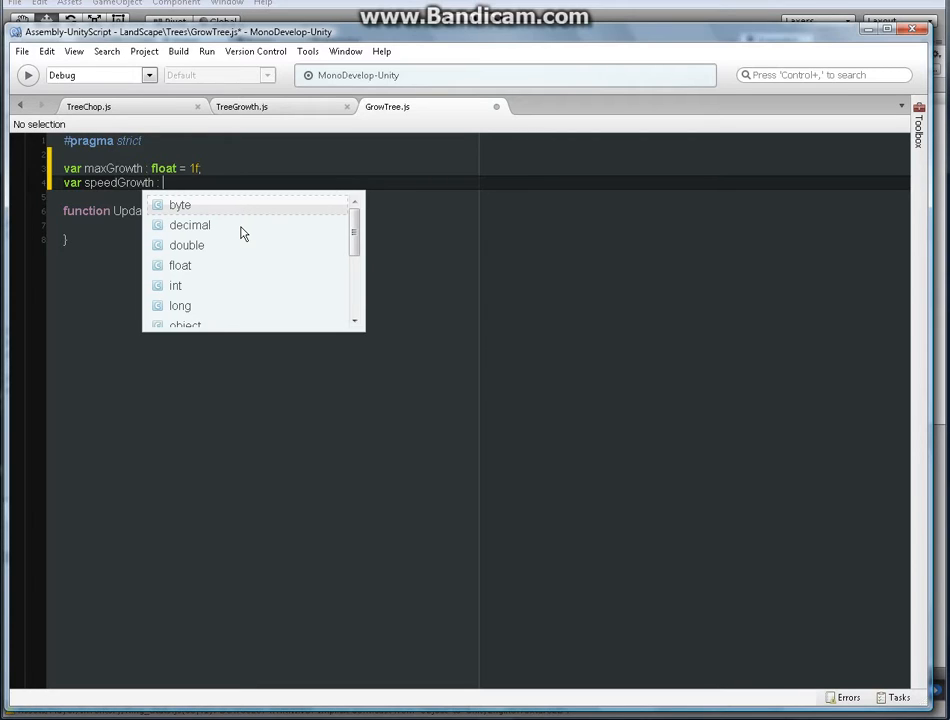
text(float =)
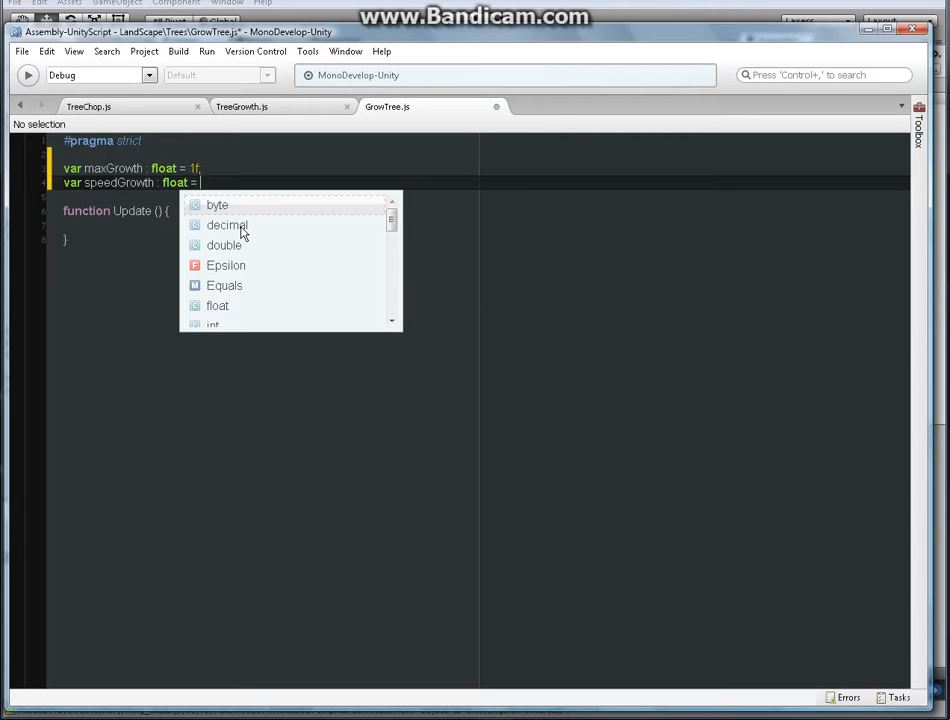
text(0.1)
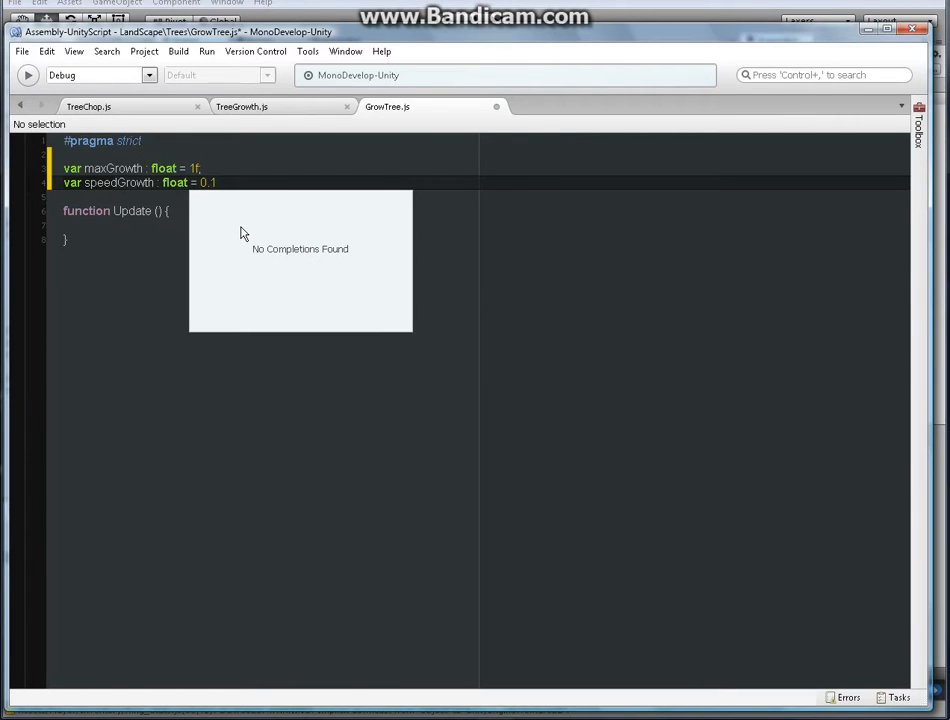
text(f;)
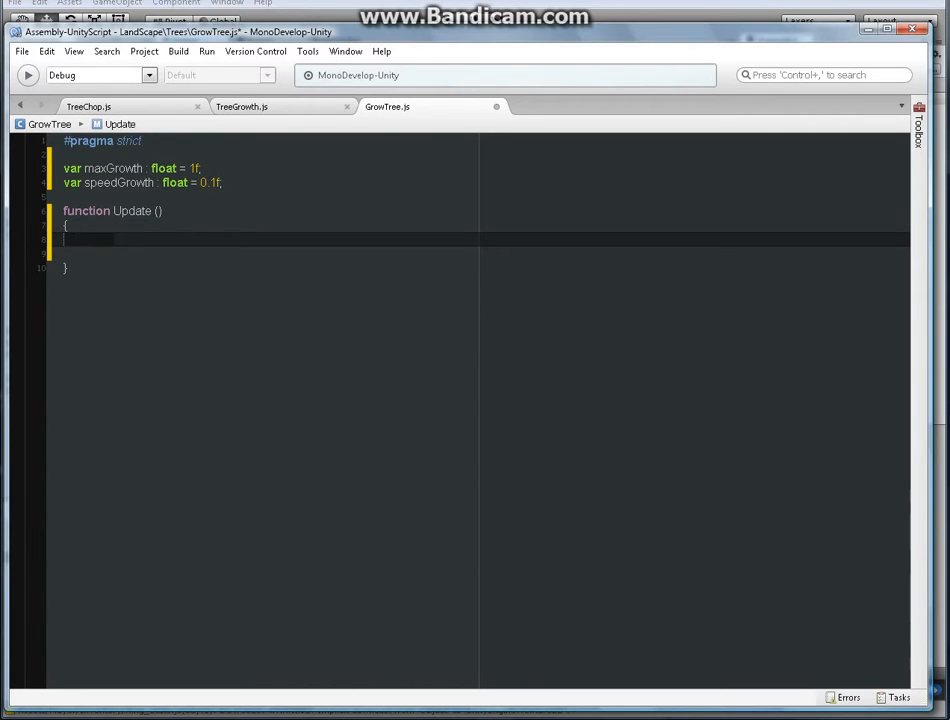
In Update, write 'transform.localScale.x += Vector3(0.1,0.1,0.1)'
click(75, 238)
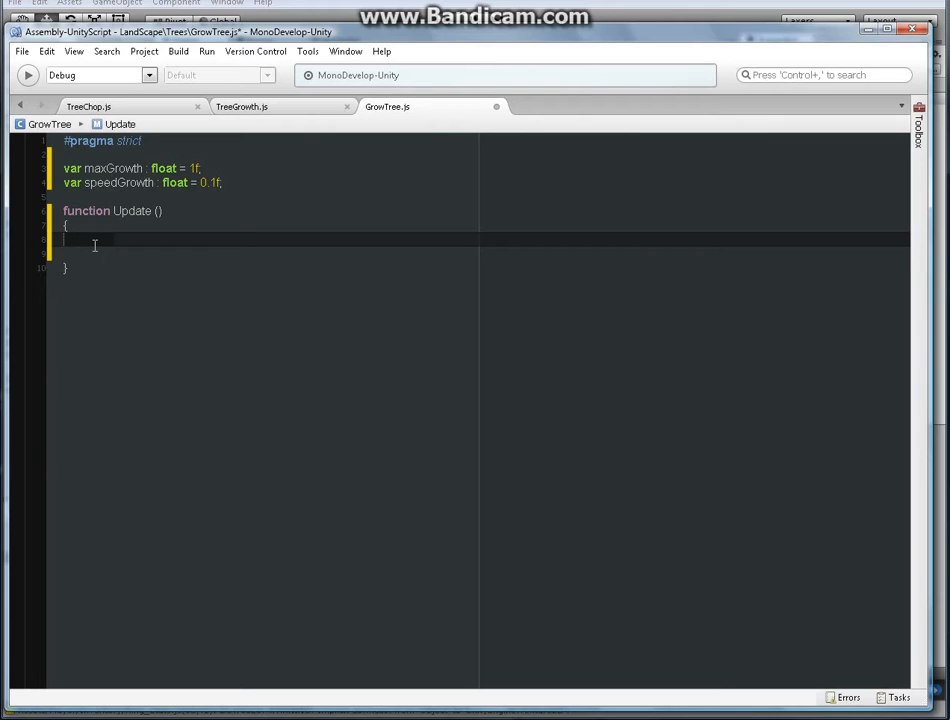
text(transform)
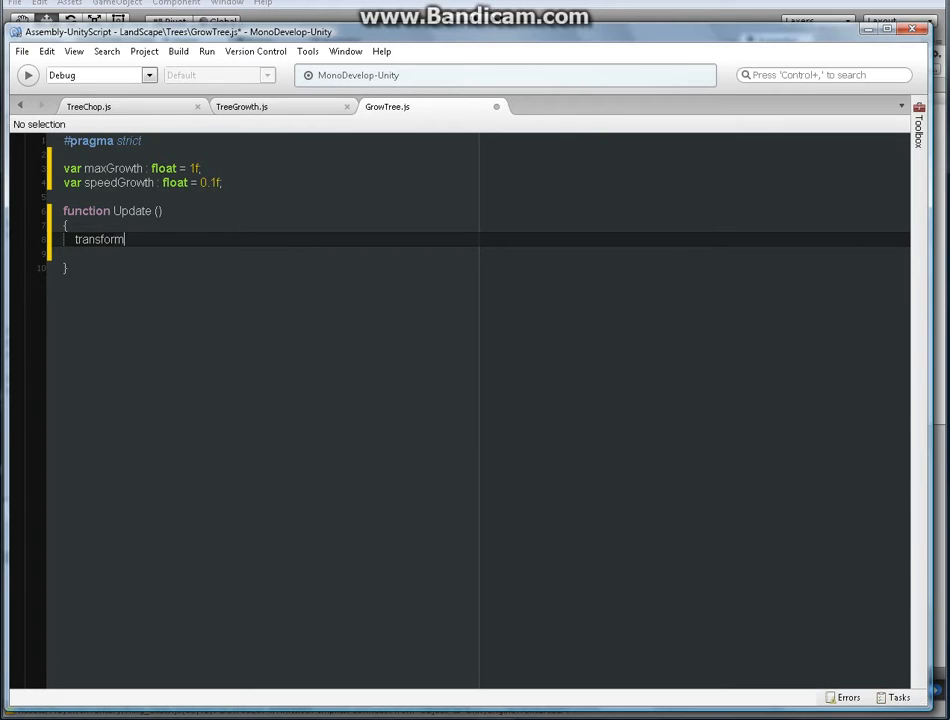
text(.localScale)
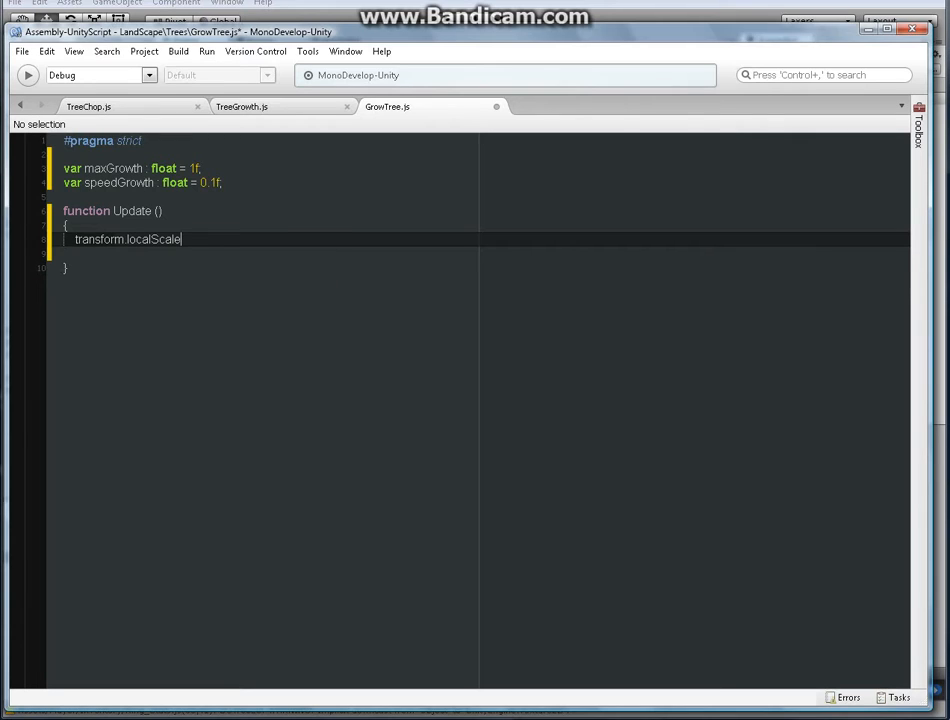
text(.x)
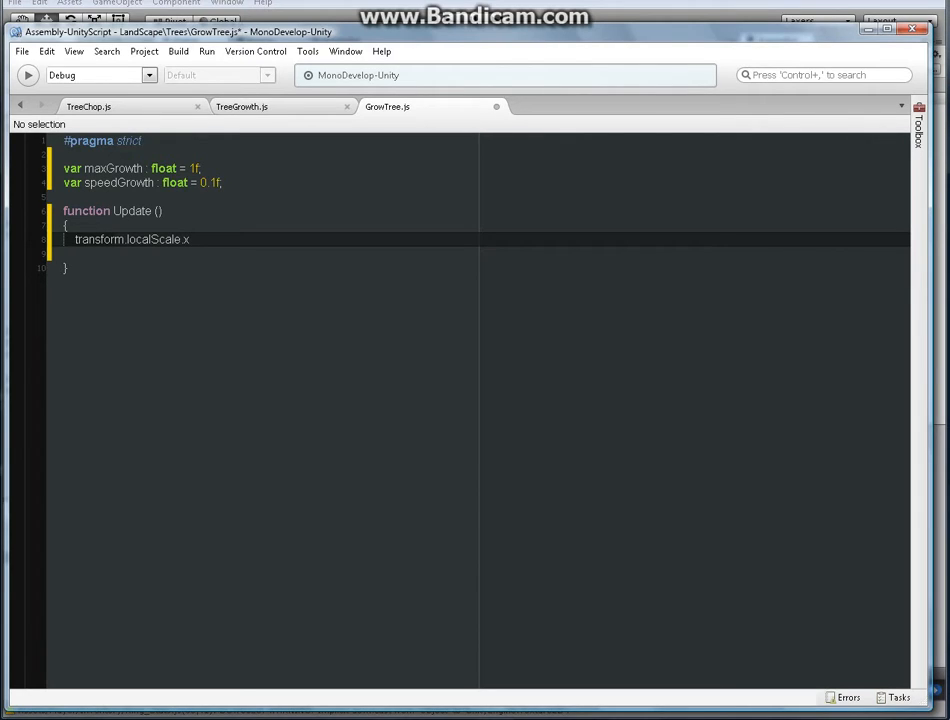
text(+=)
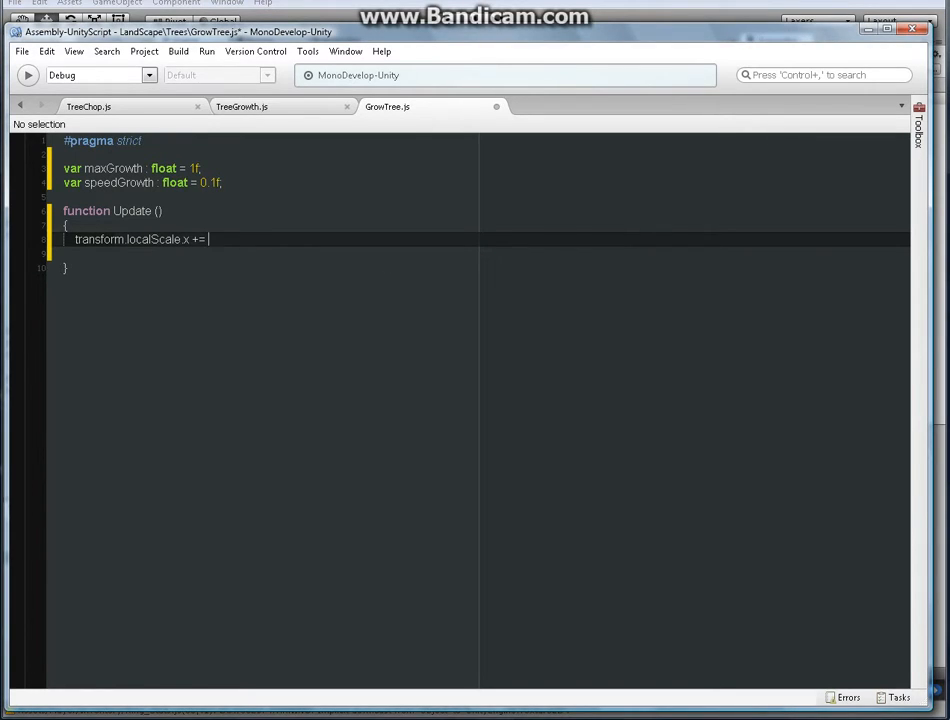
text(v)
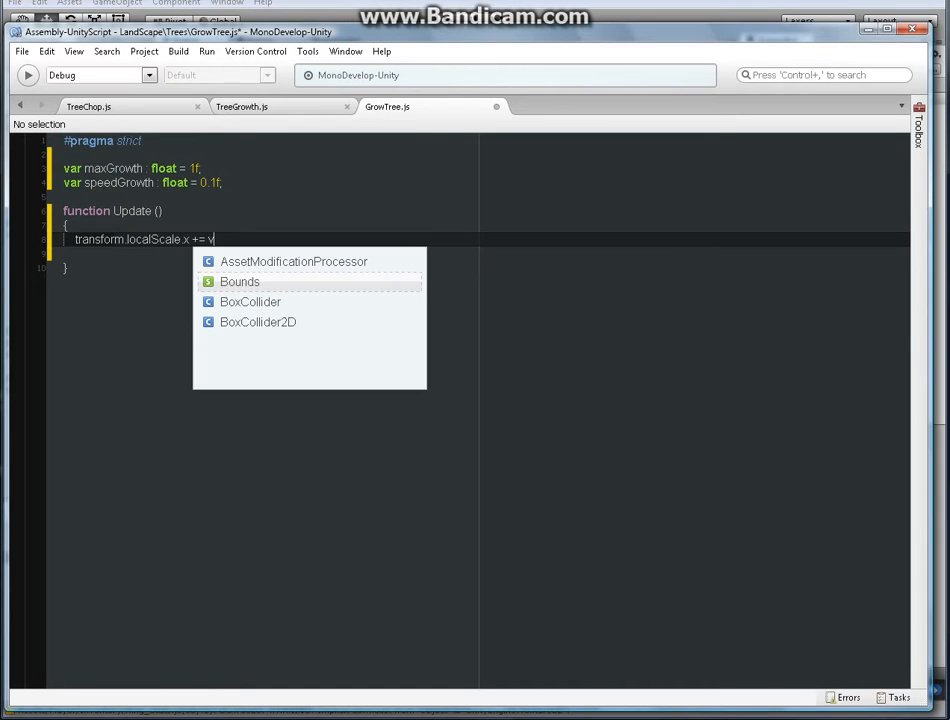
text(ector3)
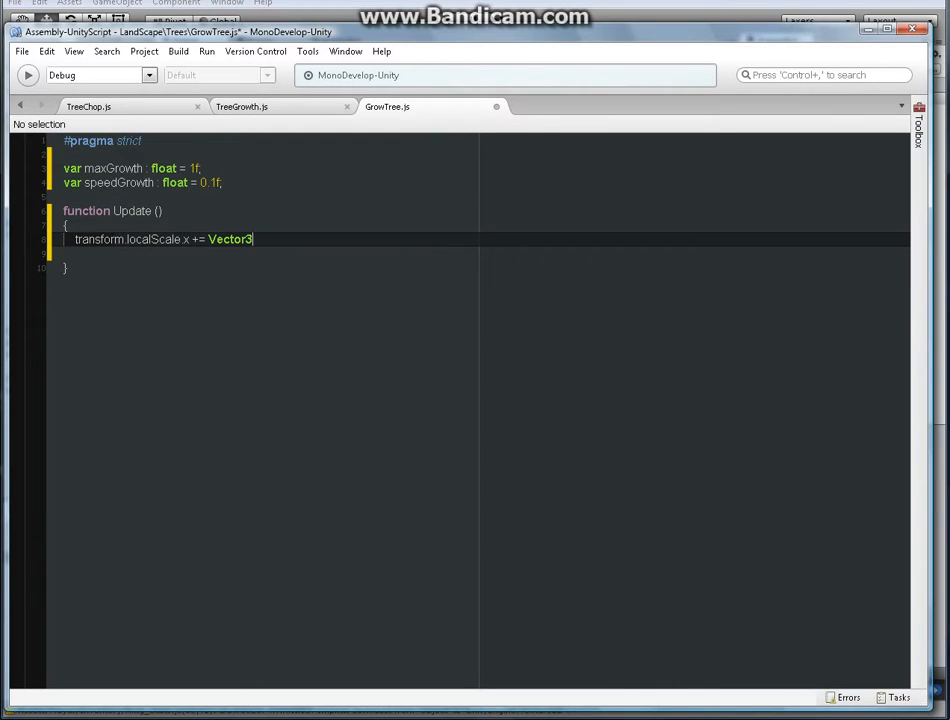
text(())
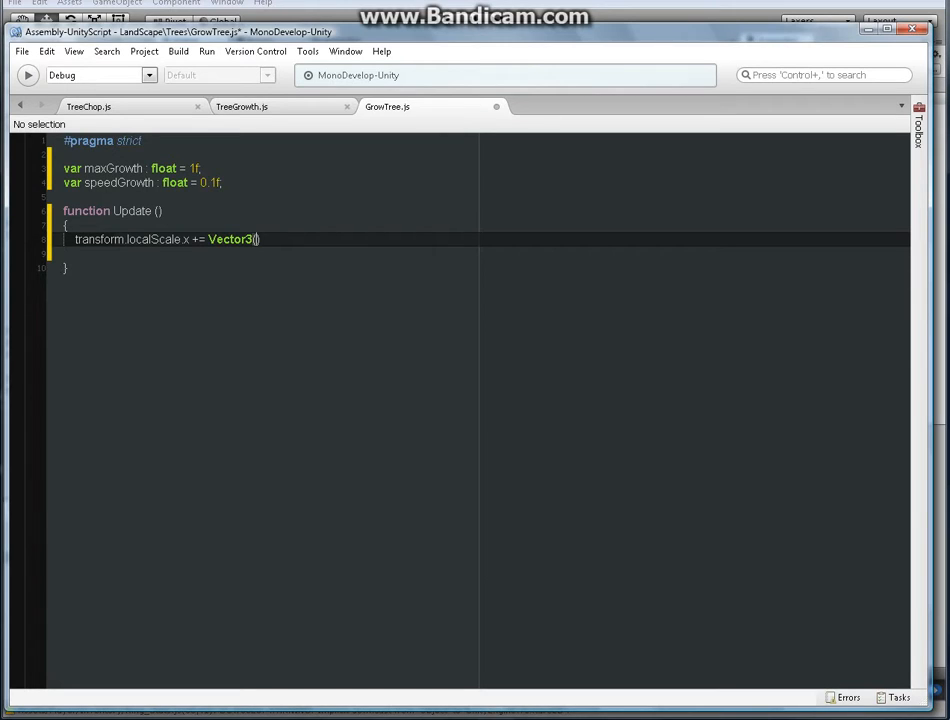
text(0)
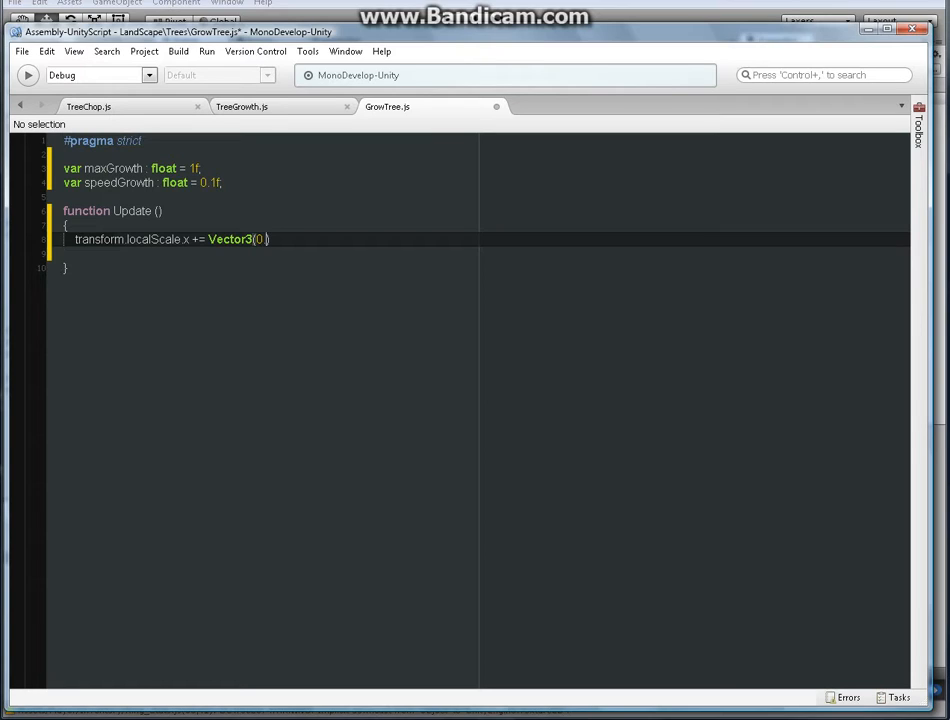
text(.1)
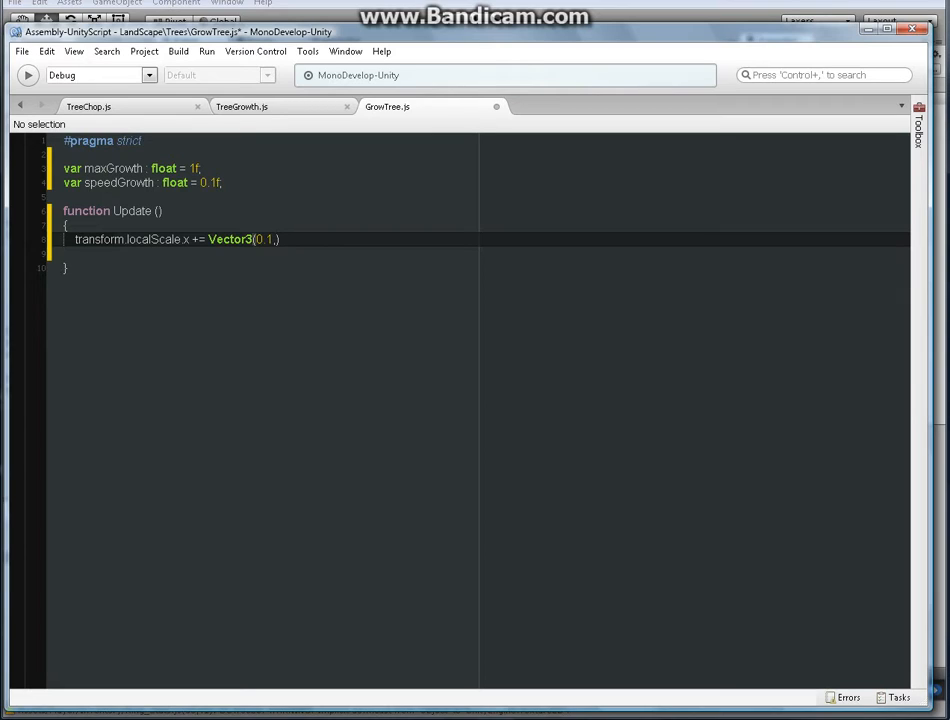
text(,0.1)
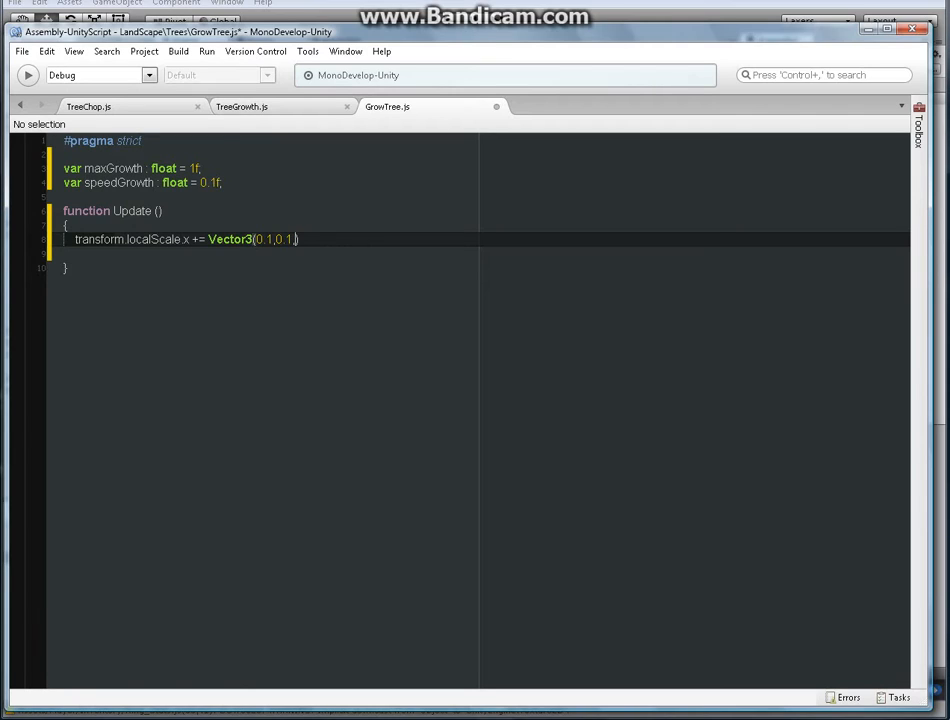
text(,0.1)
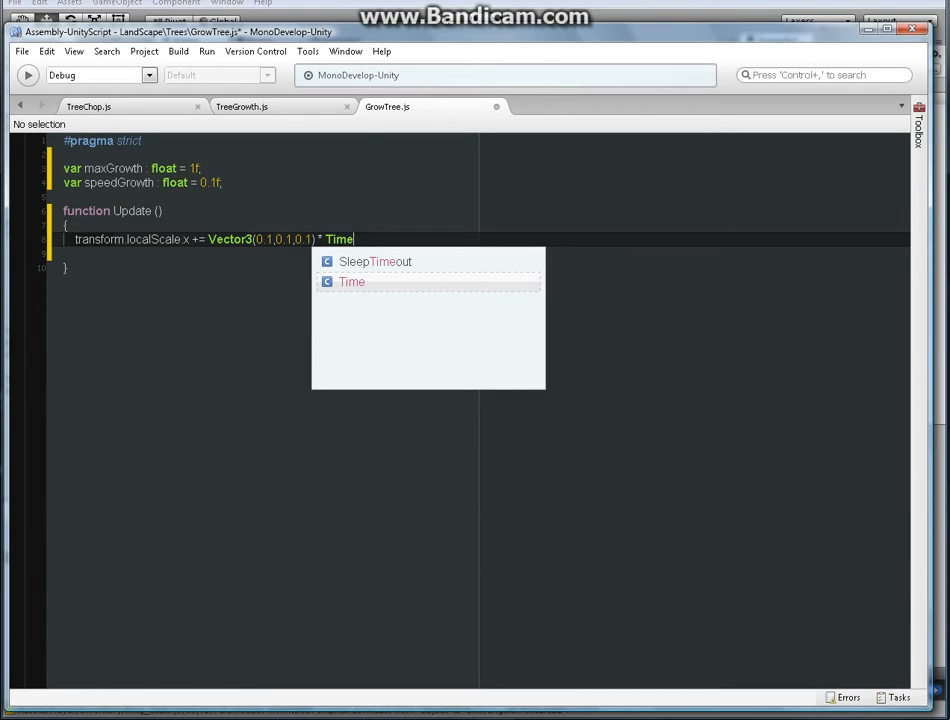
Continue the statement with '* Time.', fixing autocomplete mistakes
key(Escape)
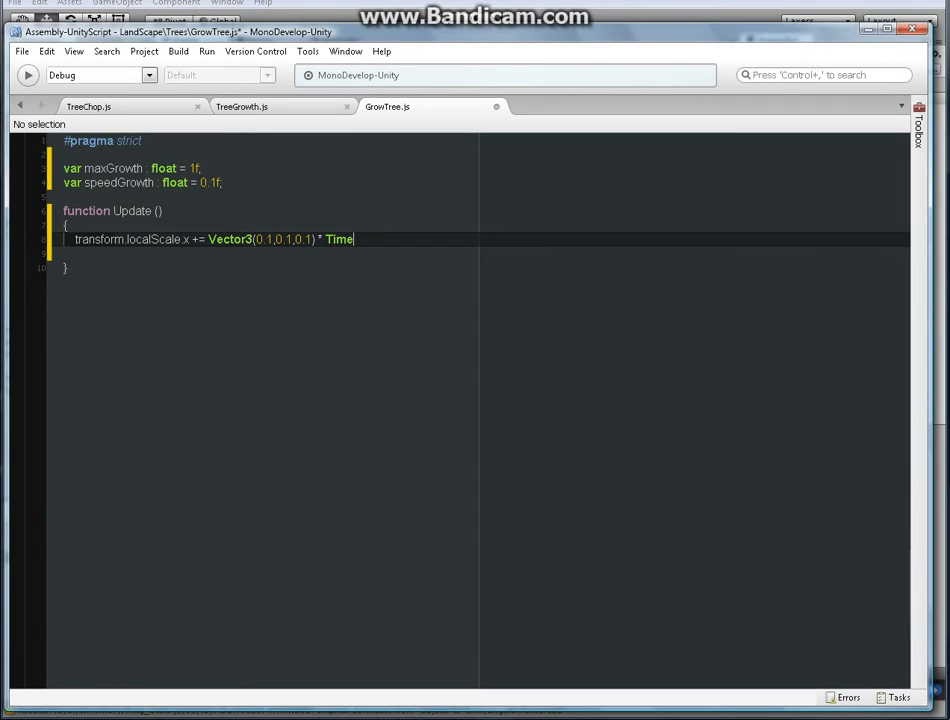
text(del)
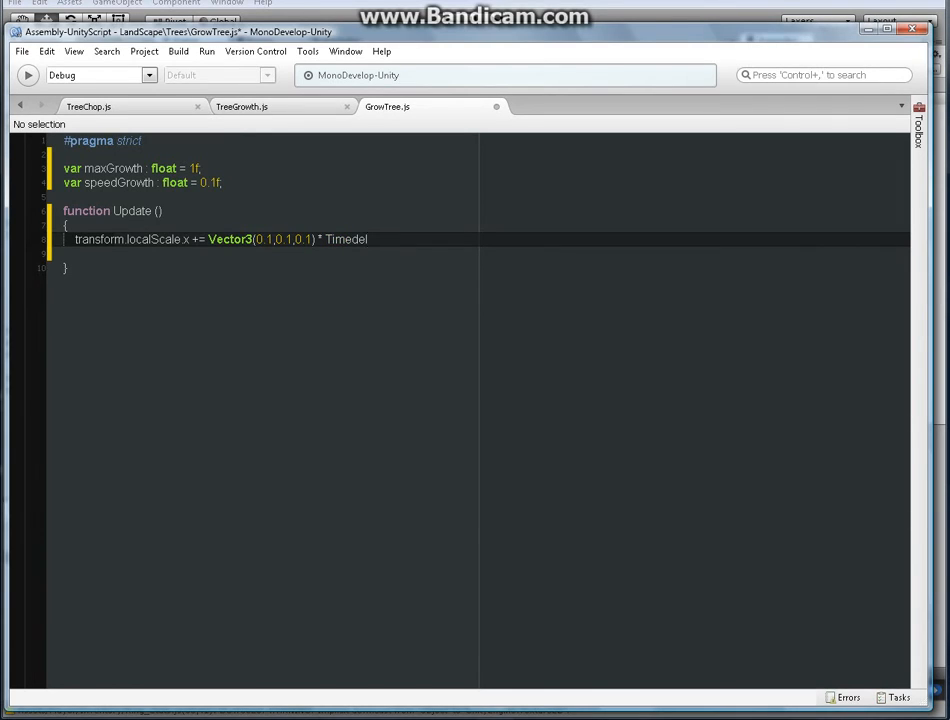
text(taT)
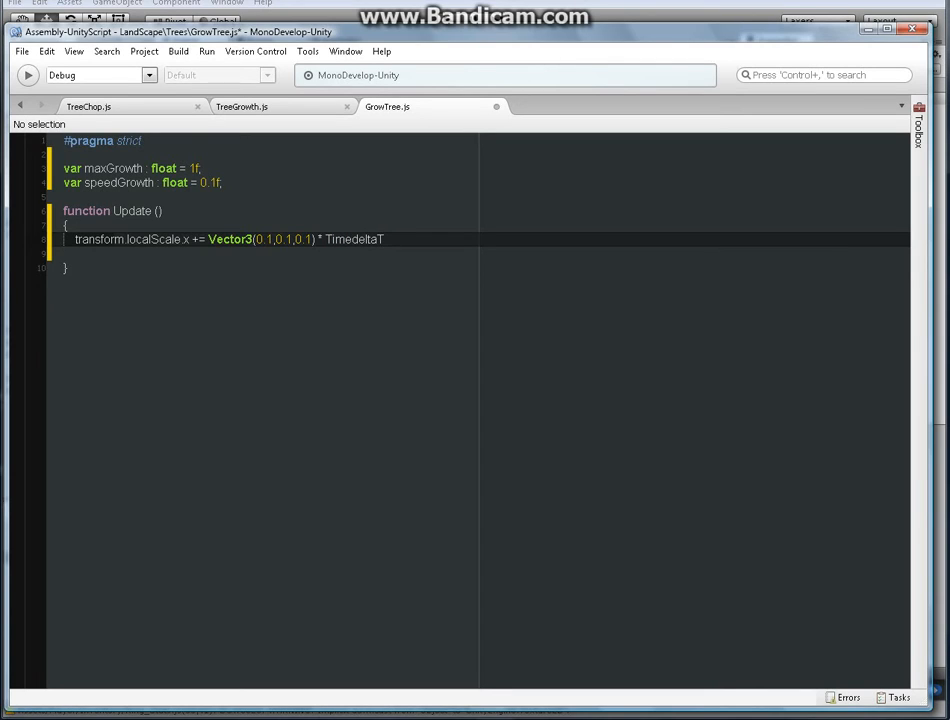
key(BackSpace)
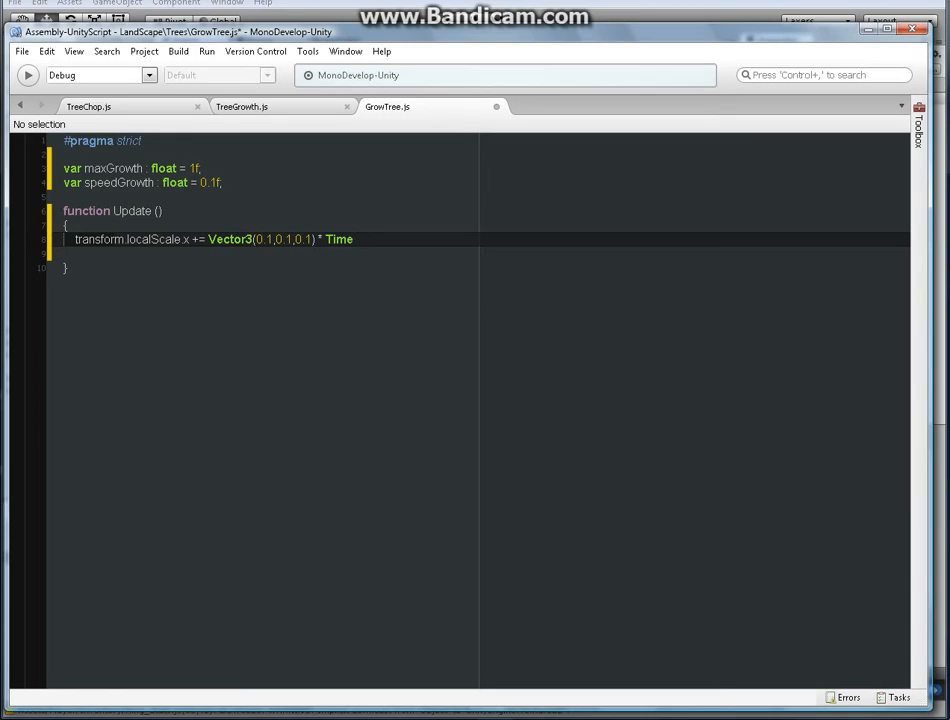
key(BackSpace)
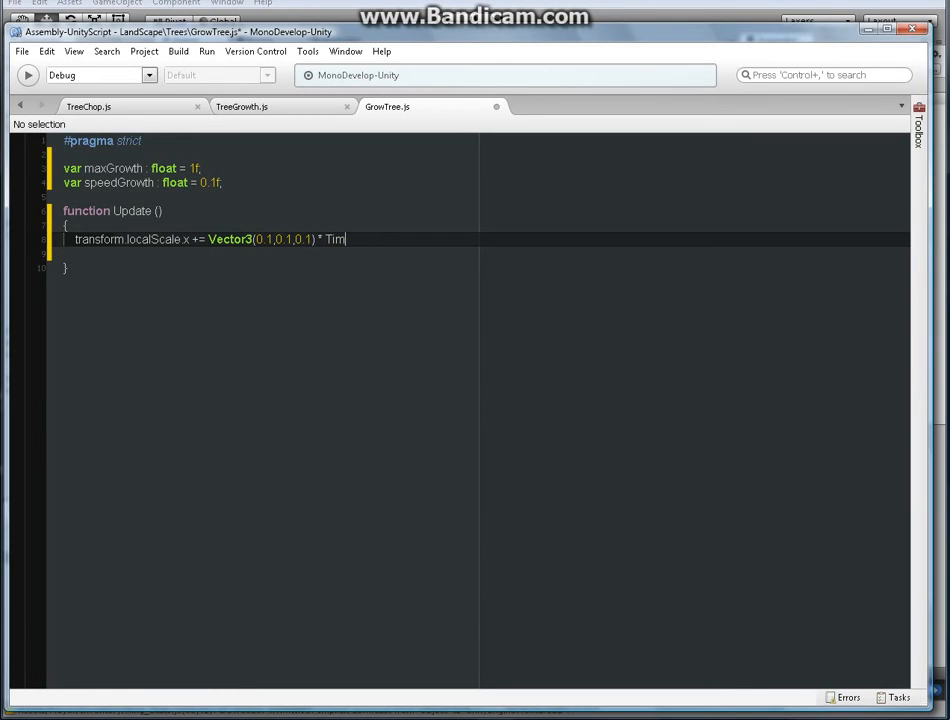
text(e)
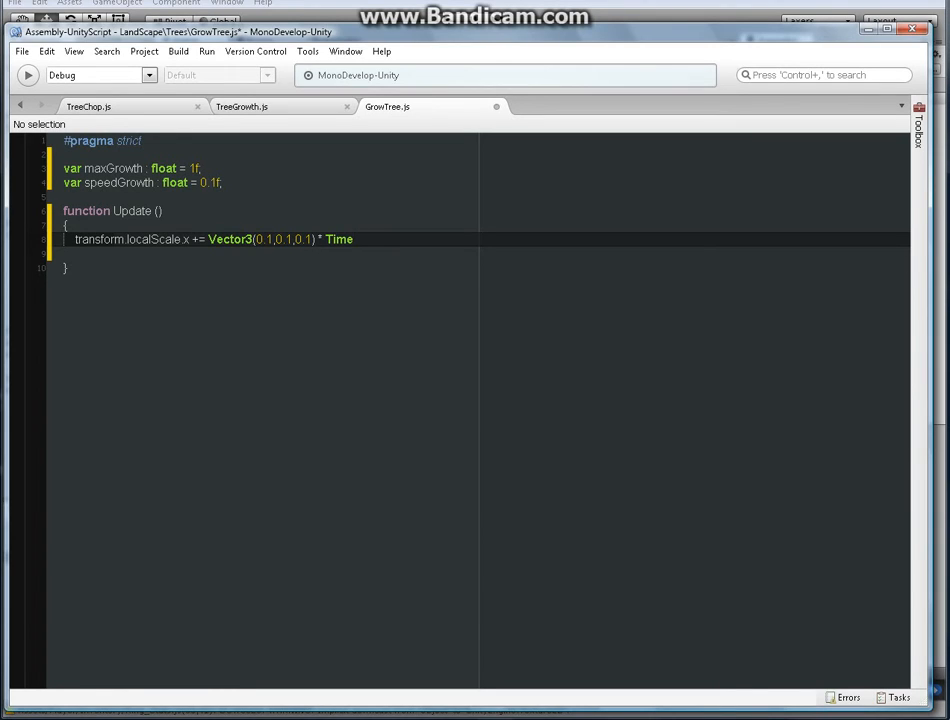
text(.captureFramerat)
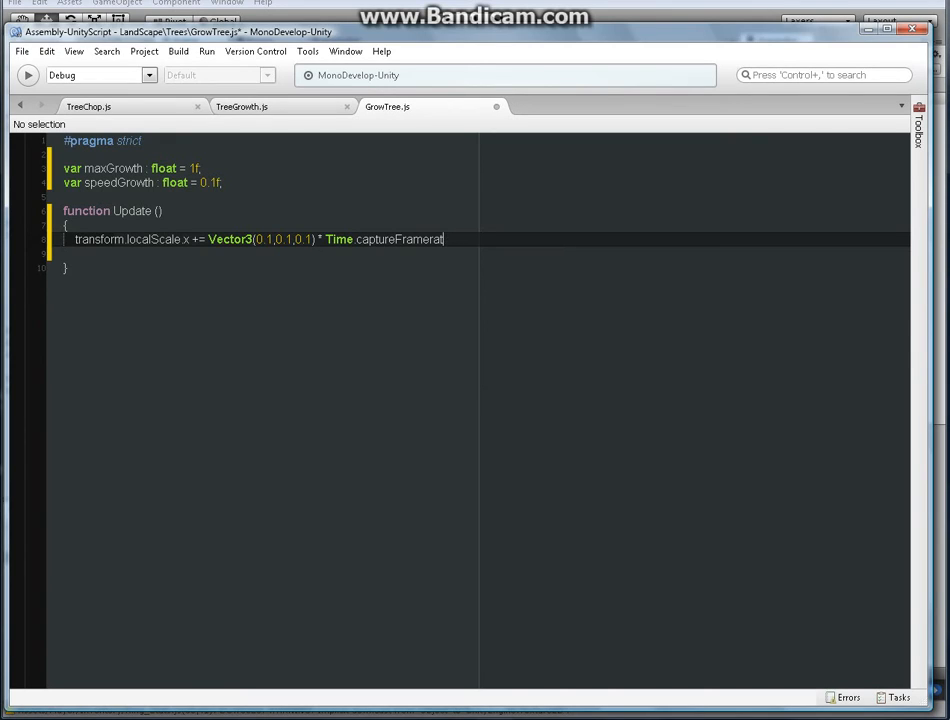
key(BackSpace)
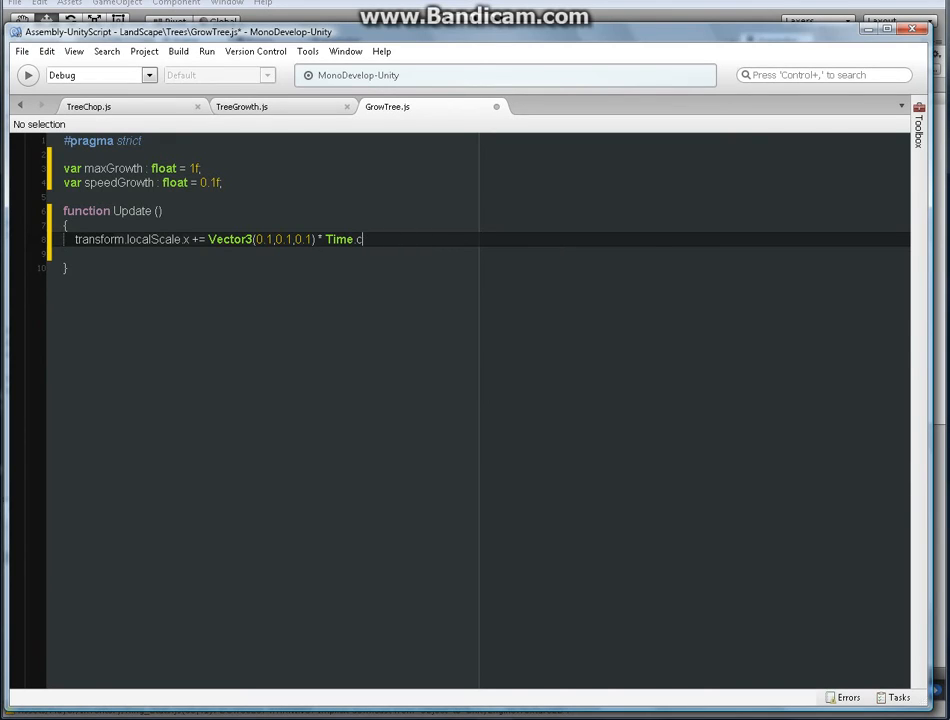